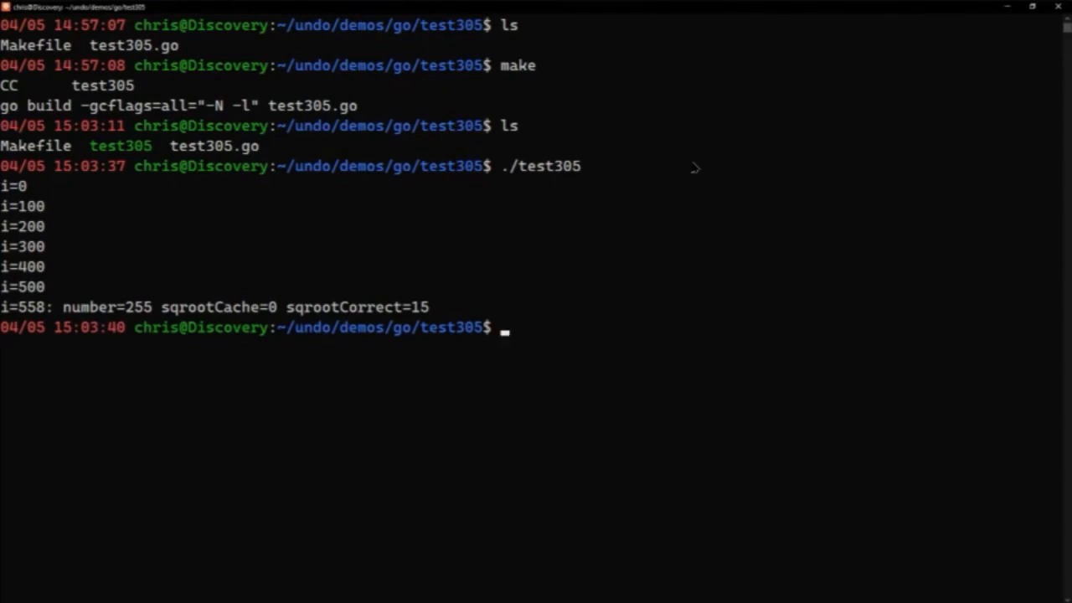
- Record the failing test305 run with 'live-record ./test305', producing an .undo recording
{"action": "type", "text": "live-rec"}
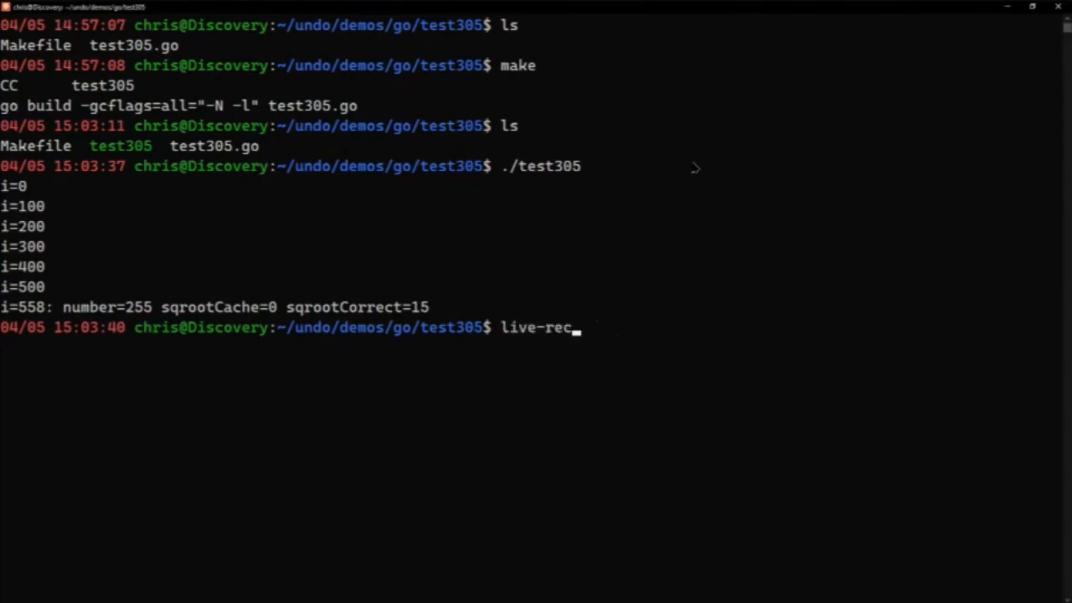
{"action": "type", "text": "ord ./"}
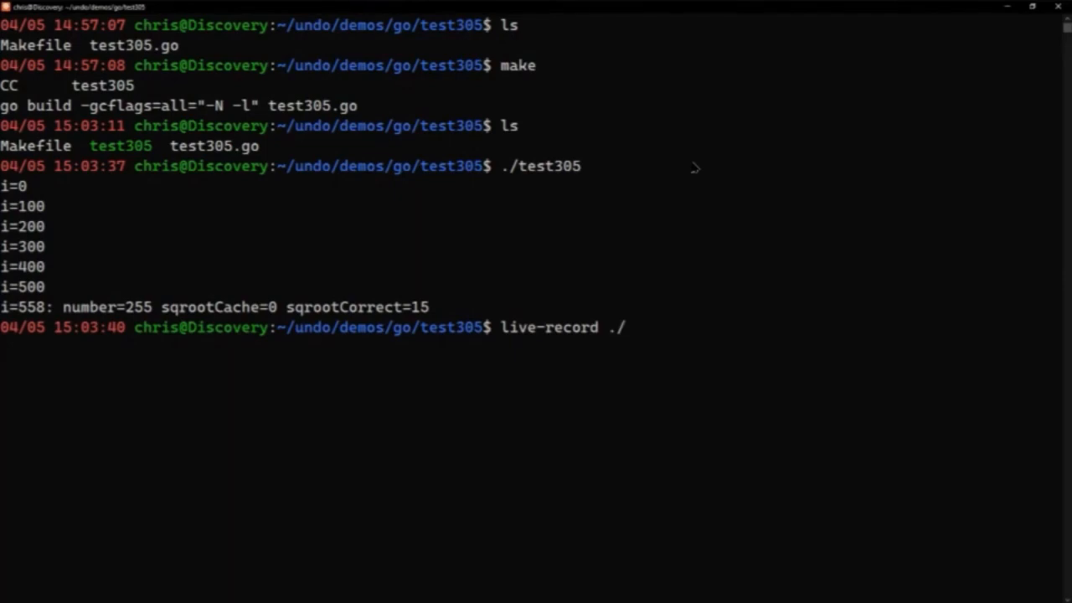
{"action": "type", "text": "test305"}
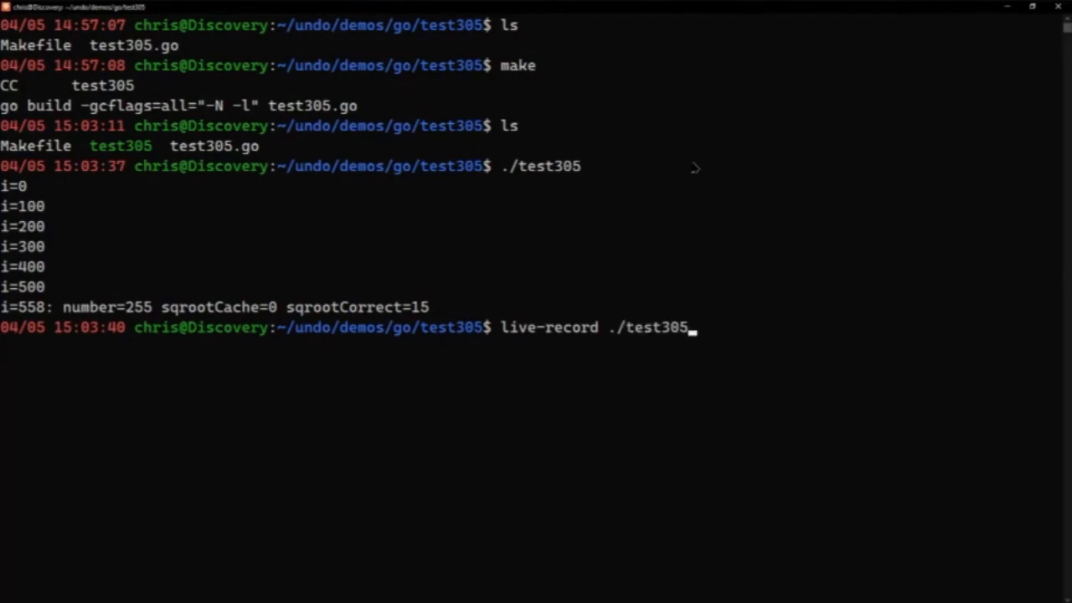
{"action": "key", "text": "Return"}
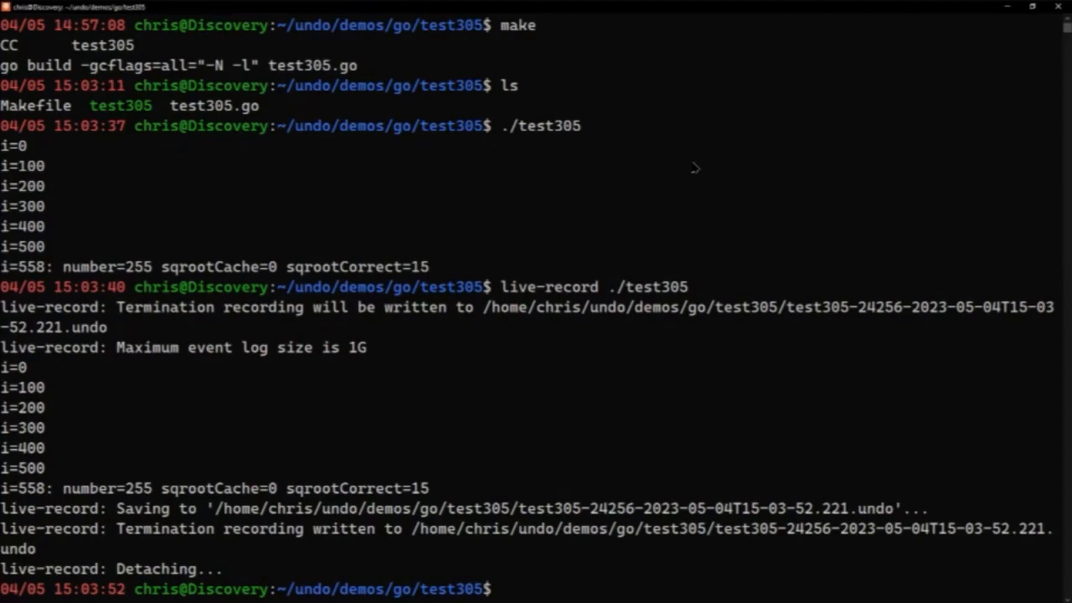
{"action": "type", "text": "ls"}
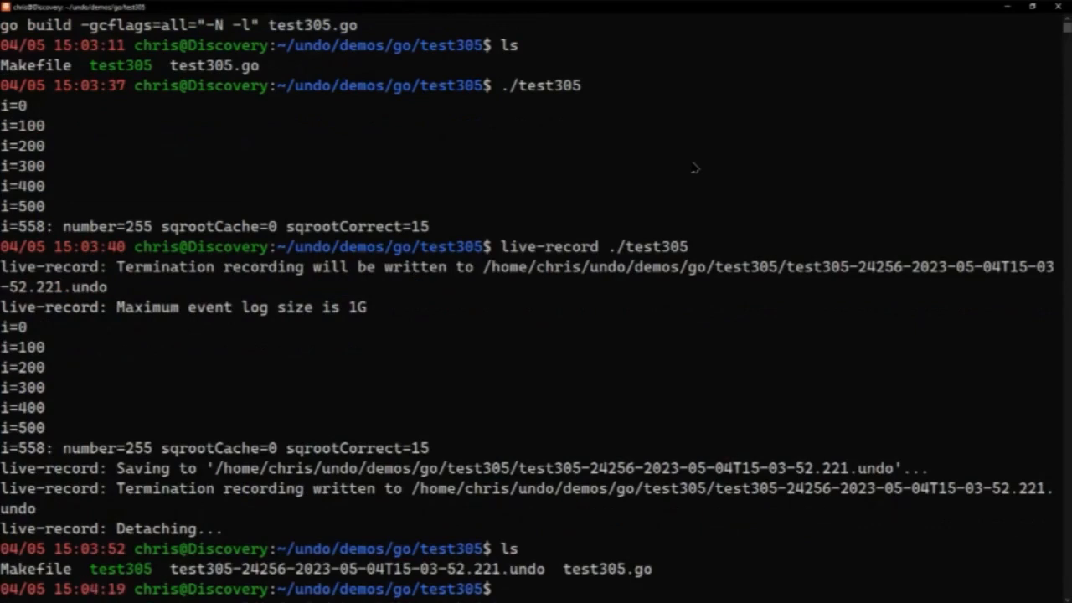
{"action": "type", "text": "dlv"}
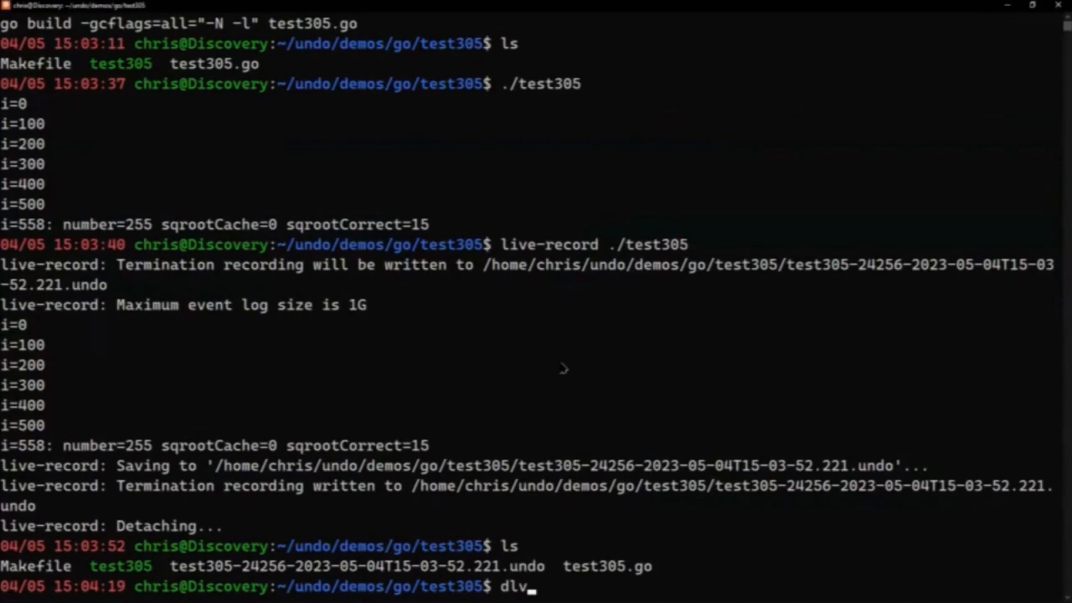
{"action": "type", "text": "replay"}
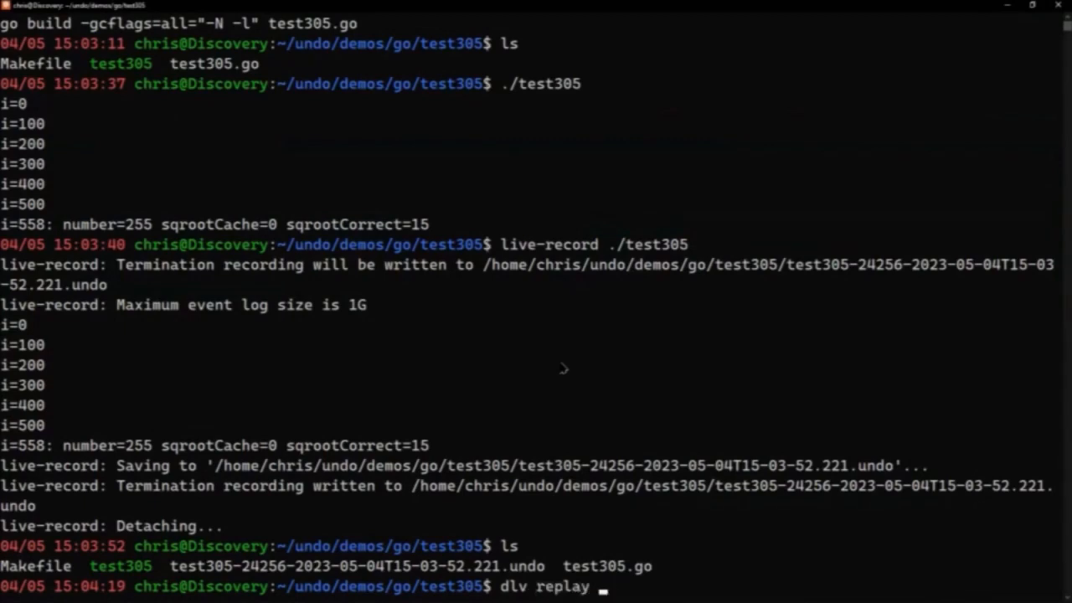
{"action": "type", "text": "test305-24256-2023-05-04T15-03-52.221.undo"}
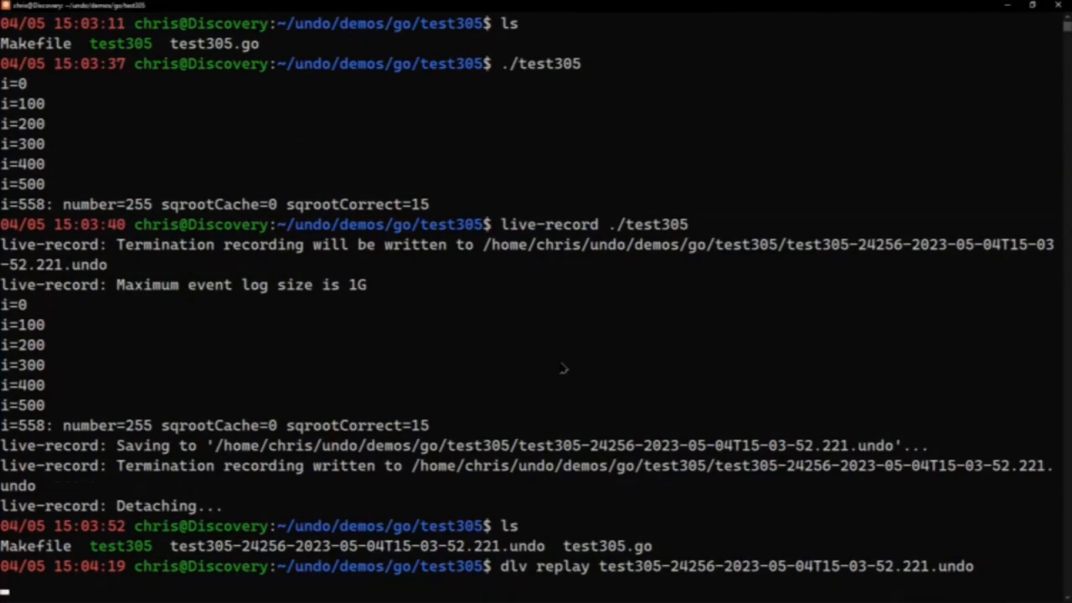
{"action": "key", "text": "Return"}
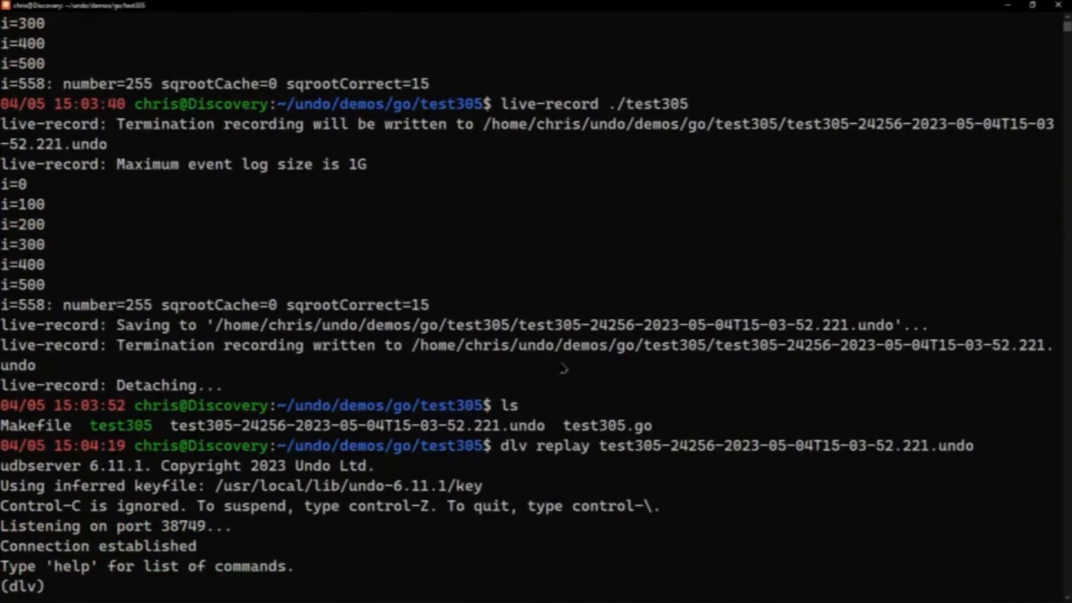
- Break at main.main, continue to it, and list the source around line 67
{"action": "type", "text": "break"}
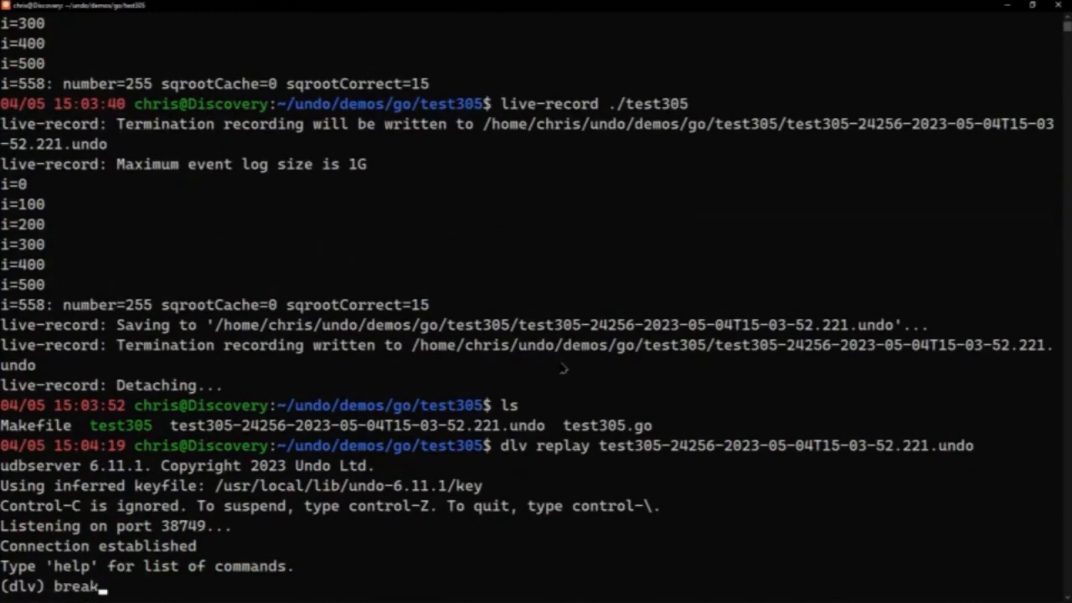
{"action": "type", "text": "main.min"}
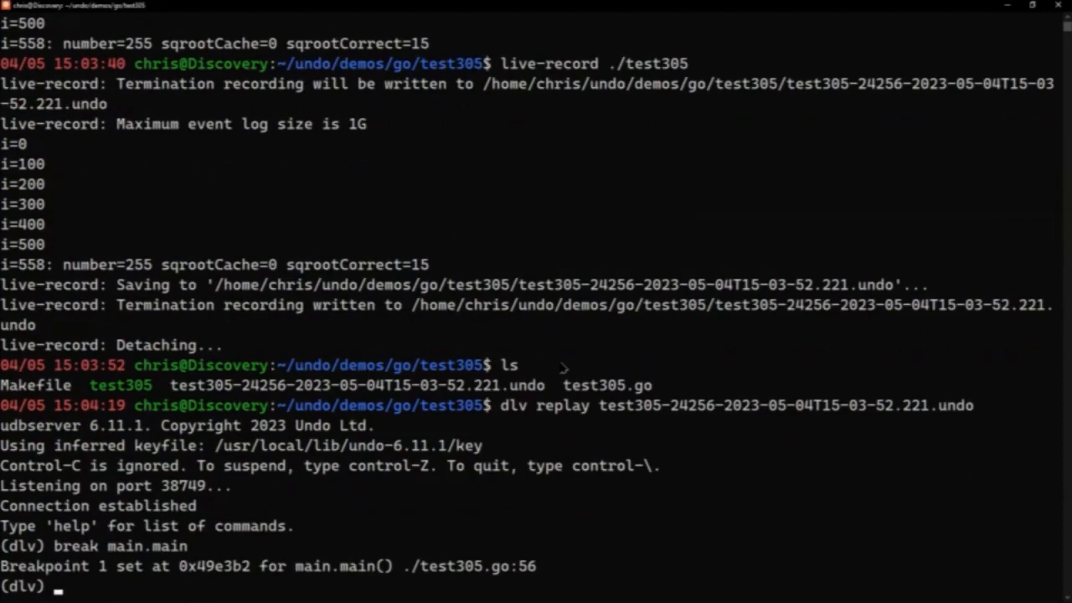
{"action": "type", "text": "continue"}
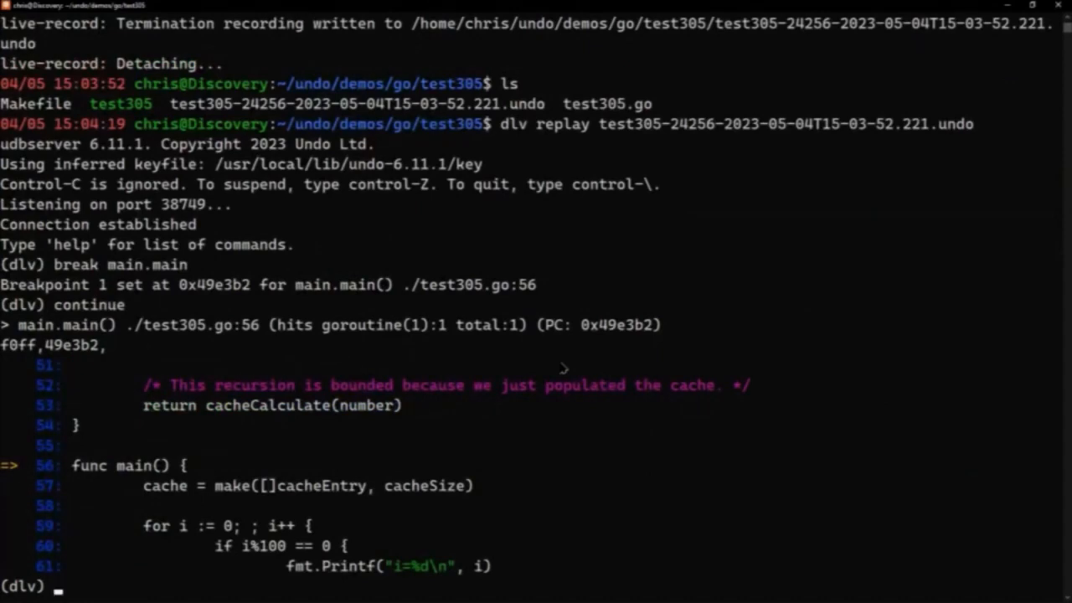
{"action": "type", "text": "l"}
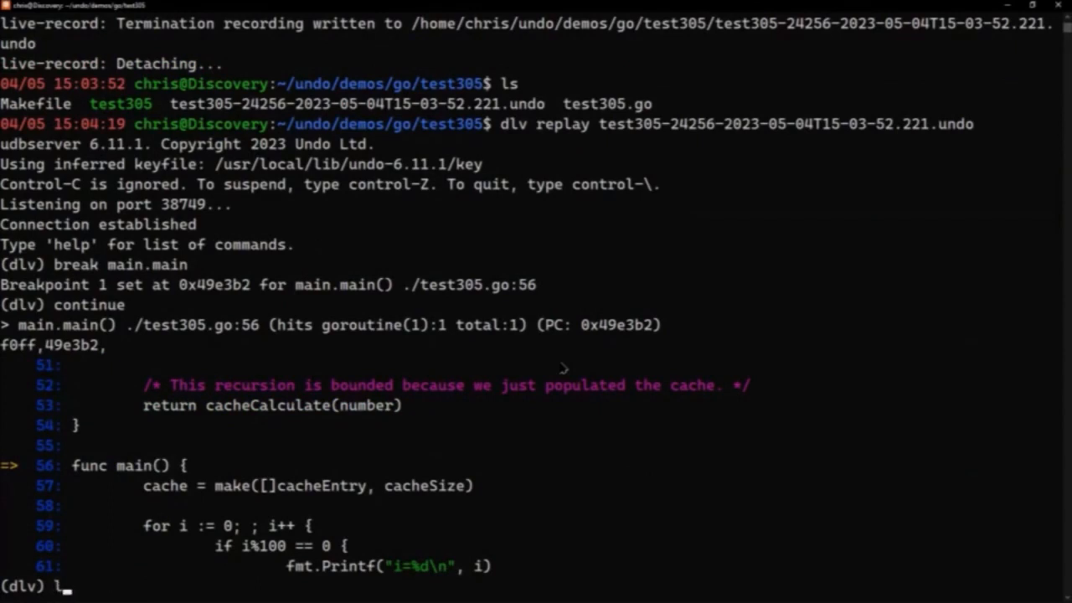
{"action": "type", "text": "ist 67"}
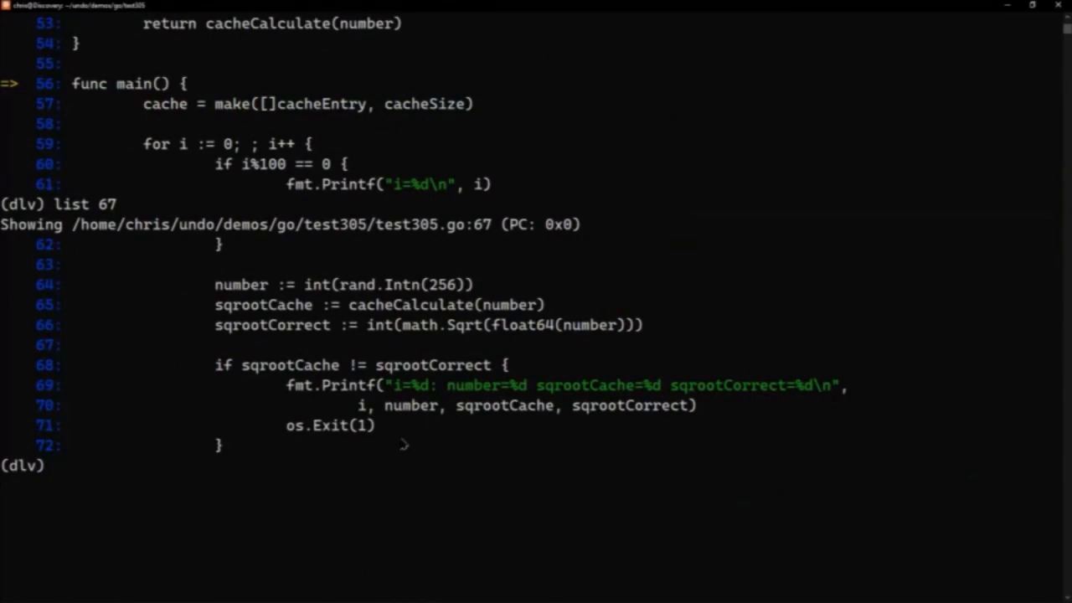
- Break at line 71 and continue to it after the i=558 failure output
{"action": "type", "text": "break 71"}
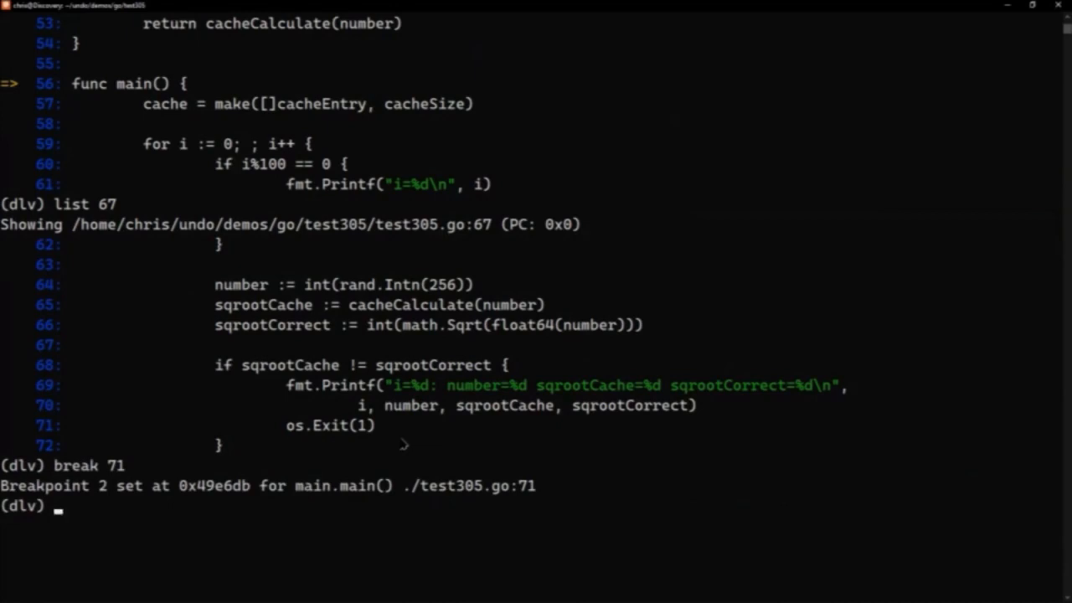
{"action": "type", "text": "c"}
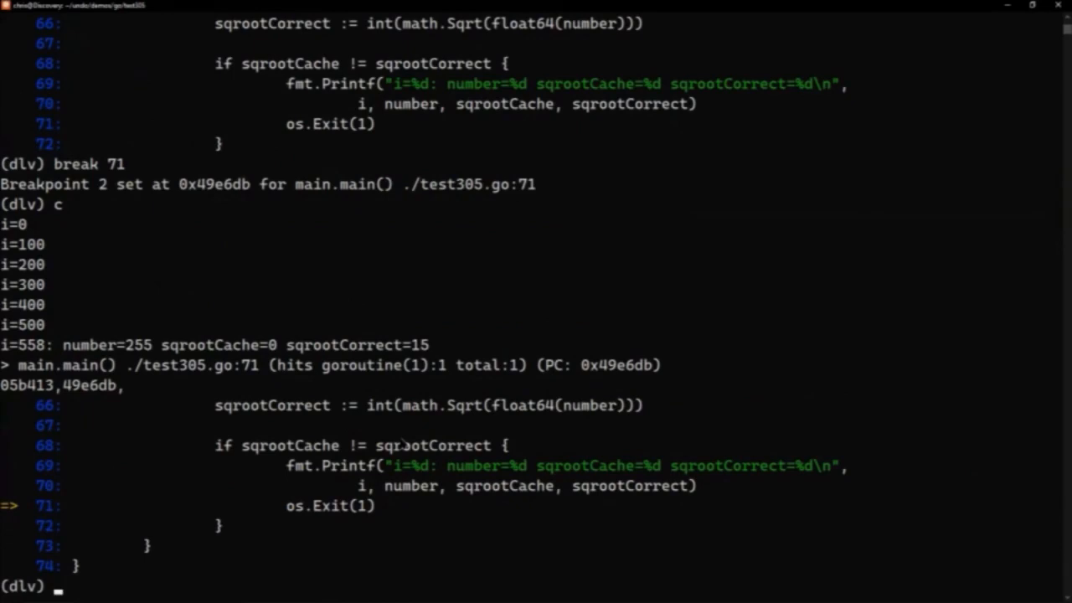
{"action": "mouse_move", "coordinate": [59, 315]}
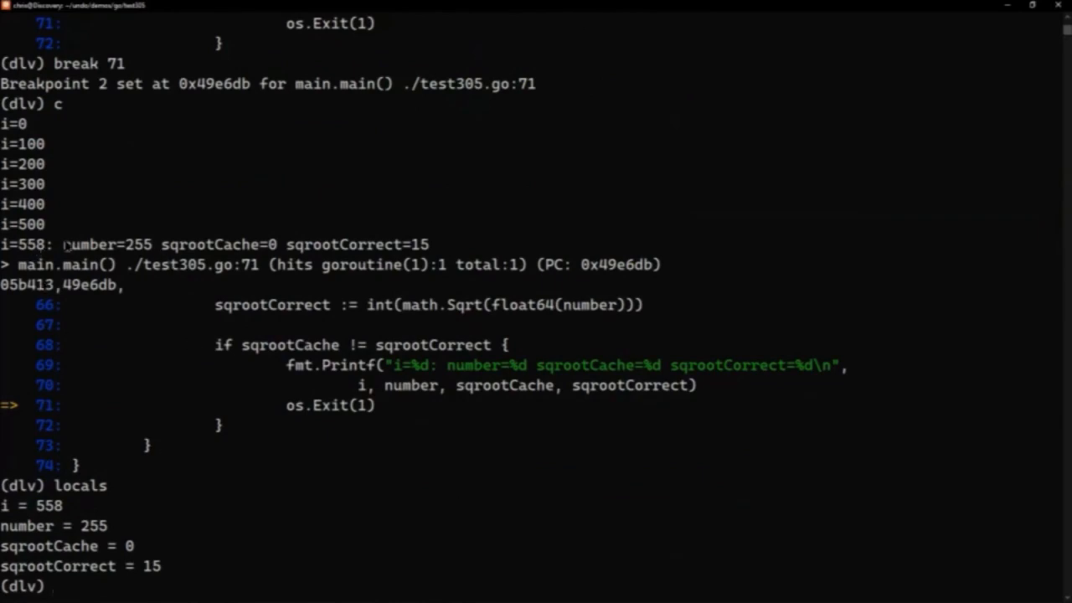
{"action": "mouse_move", "coordinate": [81, 255]}
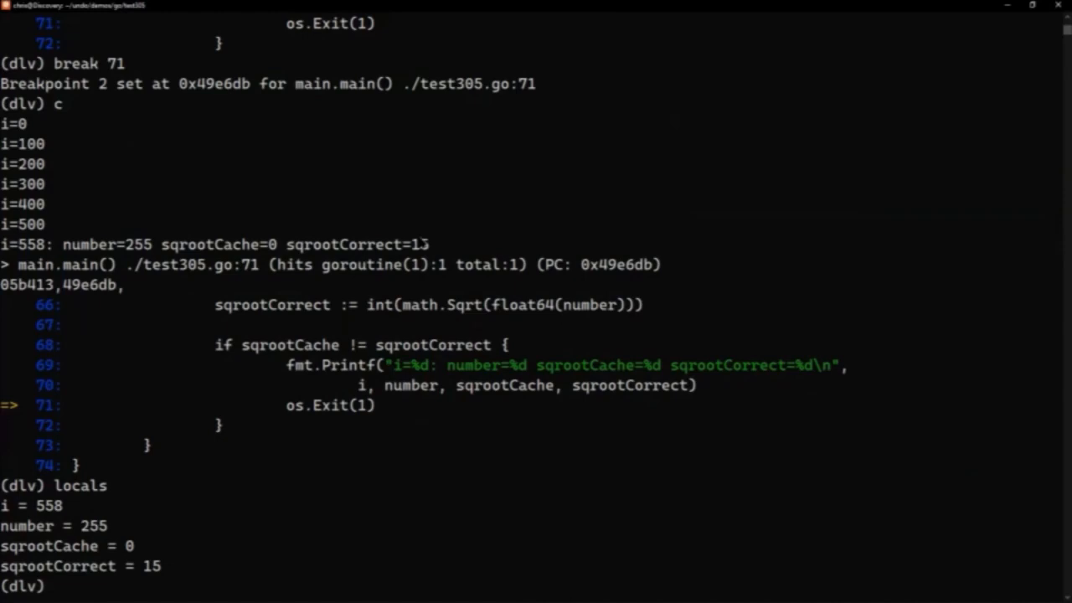
- Reverse-next one line, show locals, then reverse-step into cacheCalculate at line 40
{"action": "type", "text": "rev"}
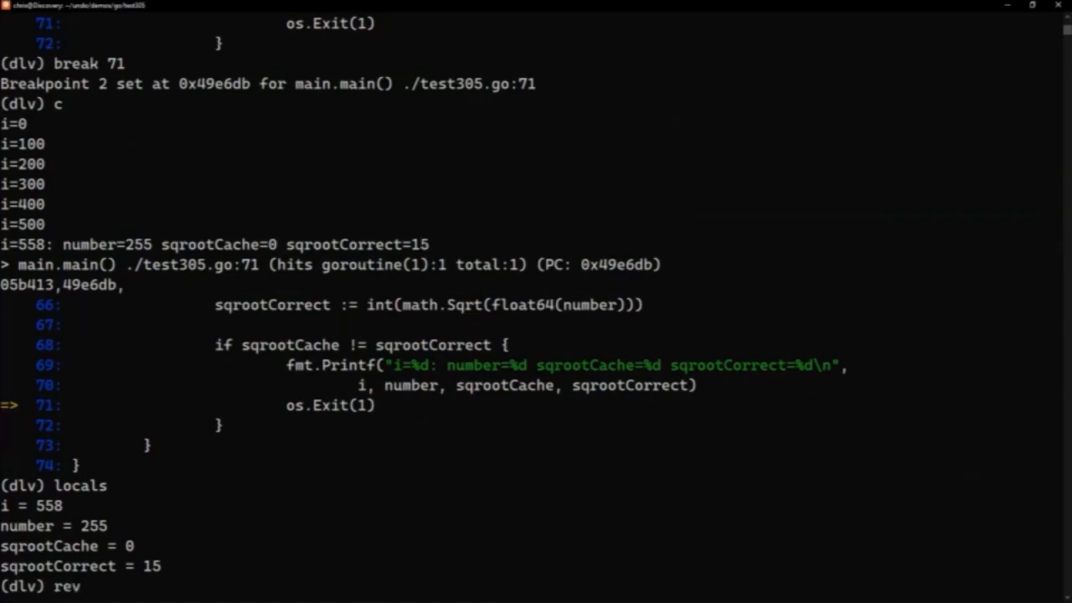
{"action": "type", "text": "next"}
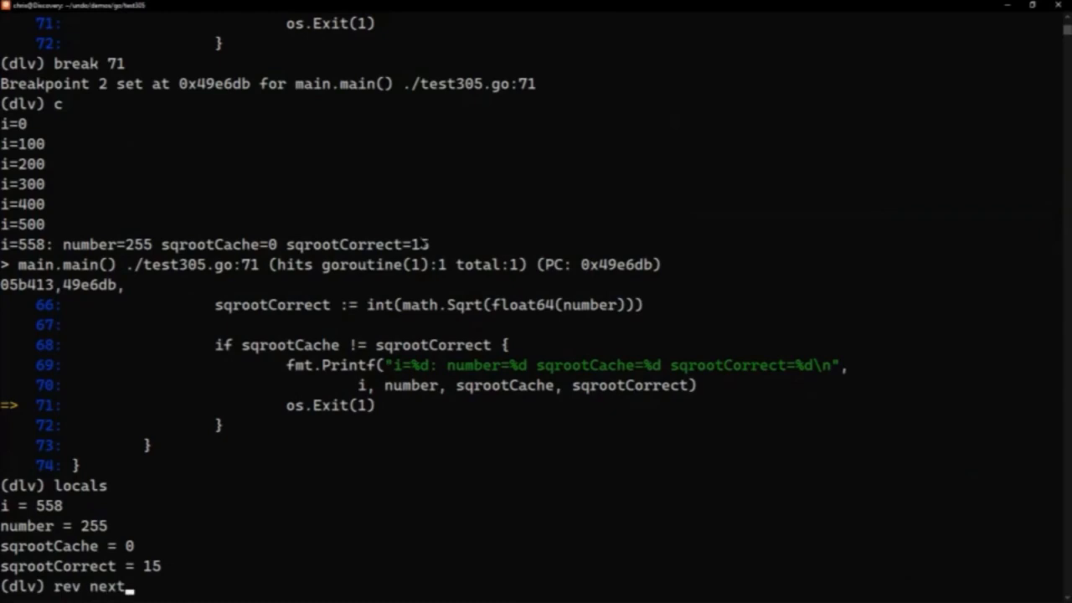
{"action": "key", "text": "Return"}
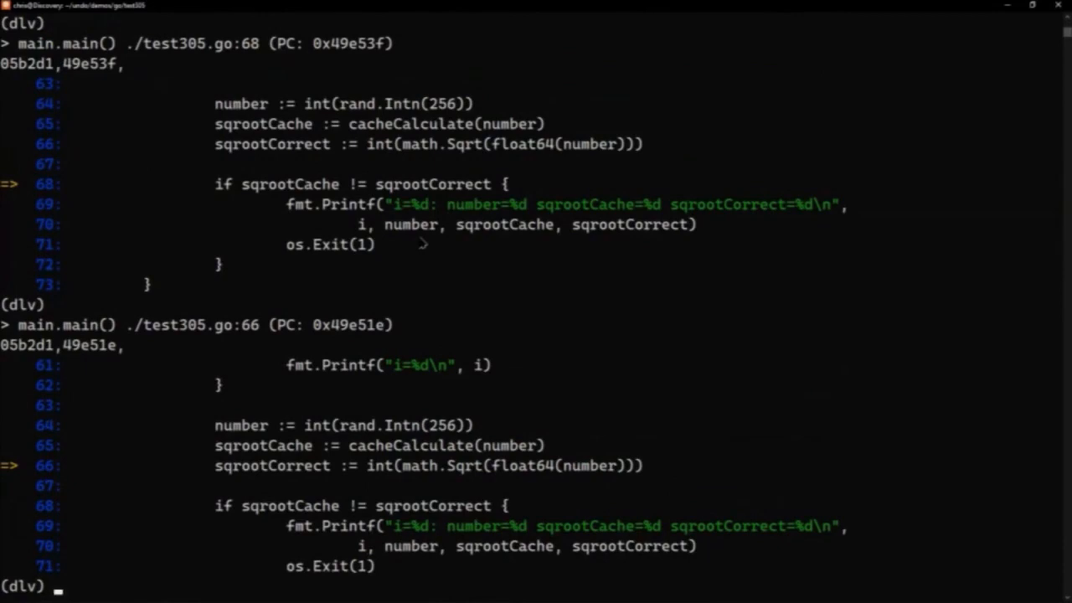
{"action": "type", "text": "locals"}
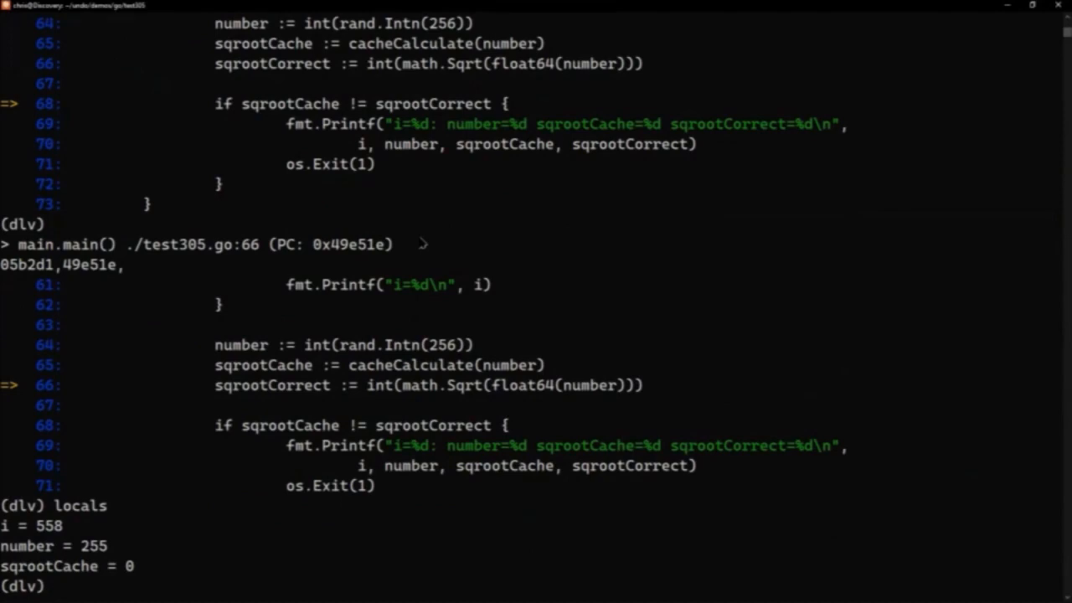
{"action": "type", "text": "rev"}
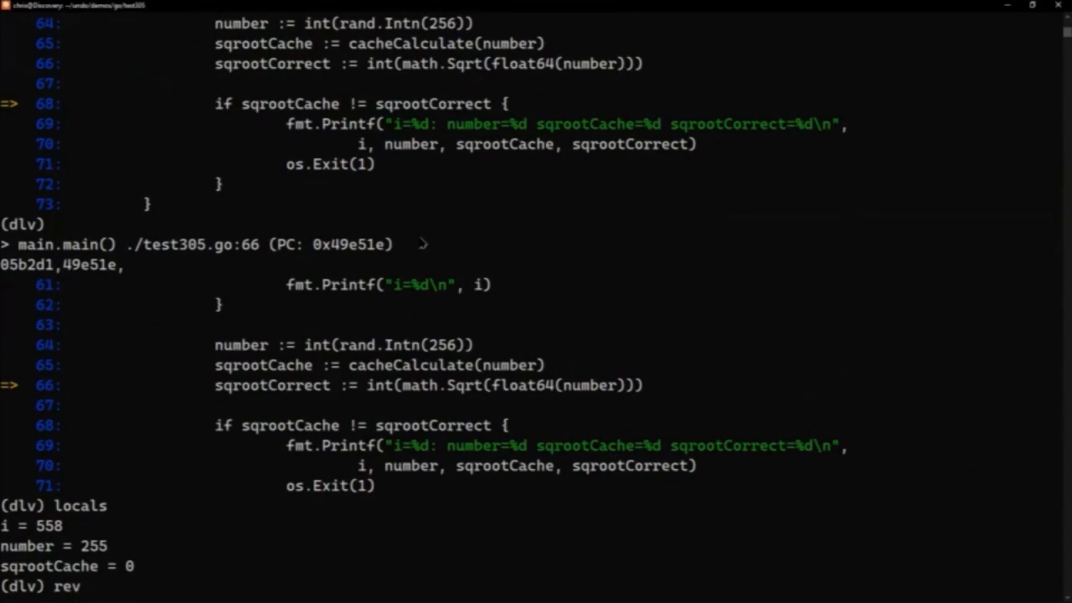
{"action": "type", "text": "step"}
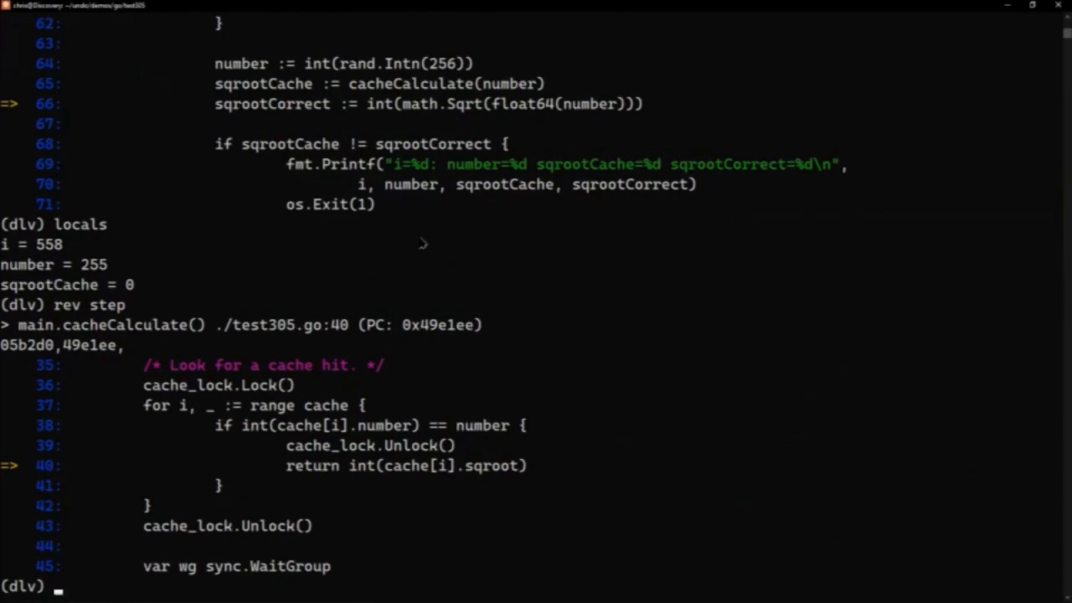
- Print cache[i] as {number: 255, sqroot: 0} and show locals with index i = 20
{"action": "type", "text": "print cache[i"}
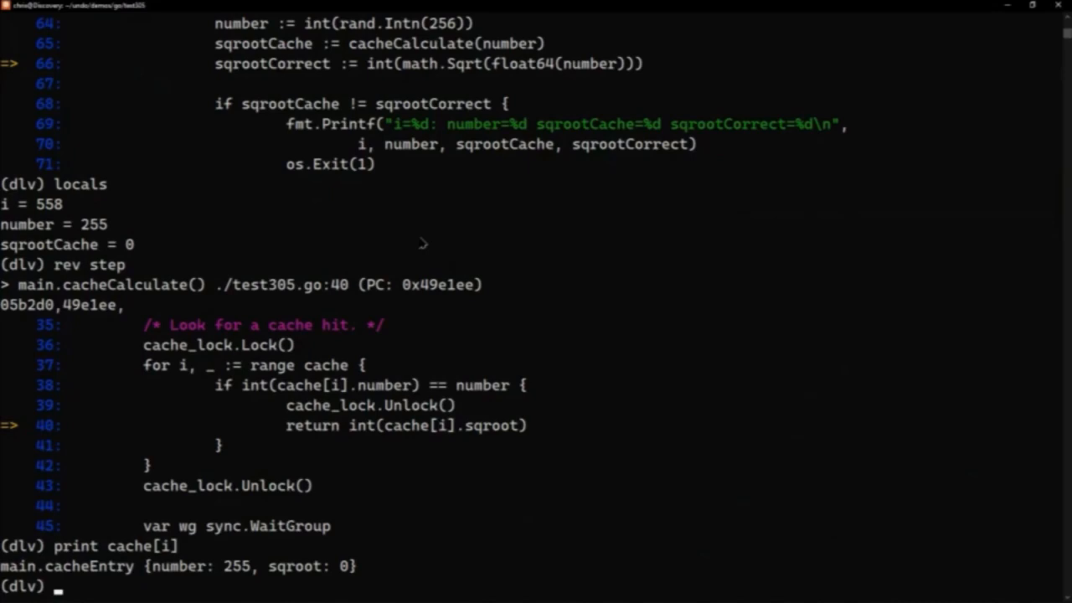
{"action": "type", "text": "l"}
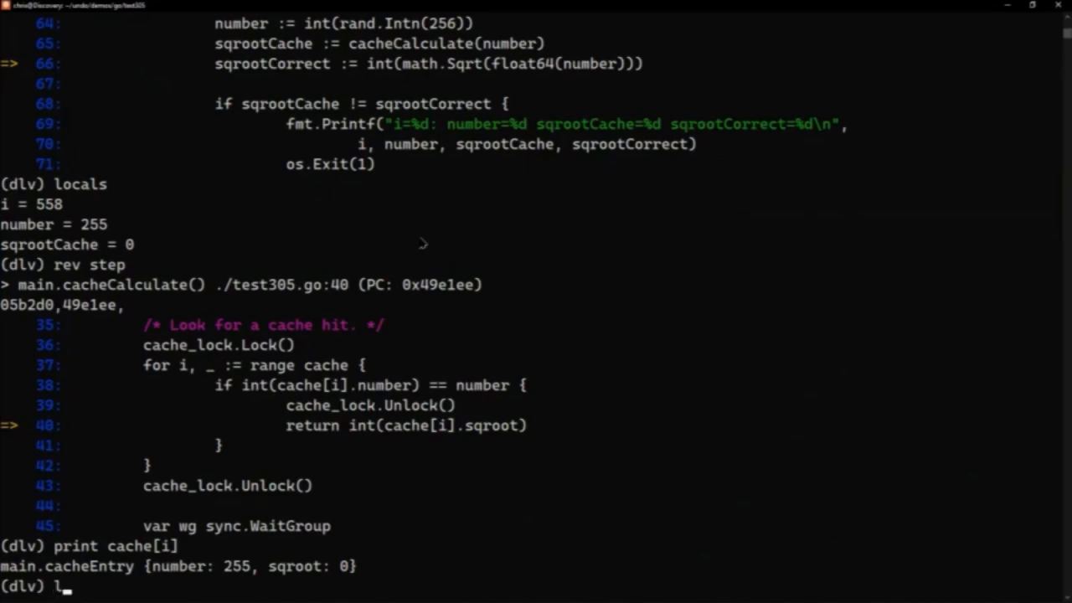
{"action": "type", "text": "locals"}
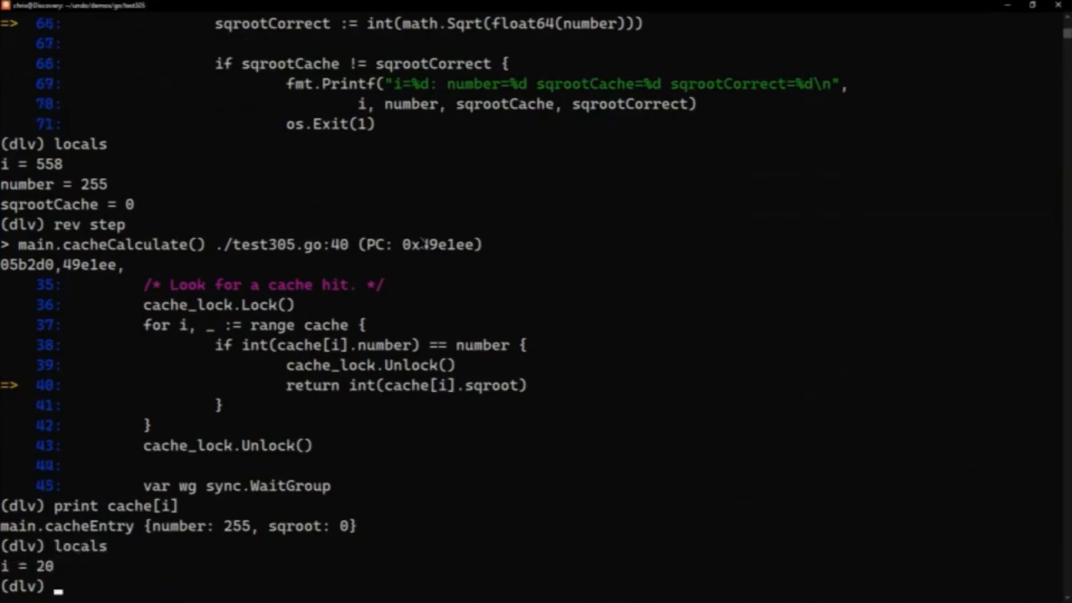
{"action": "type", "text": "watch -w cache"}
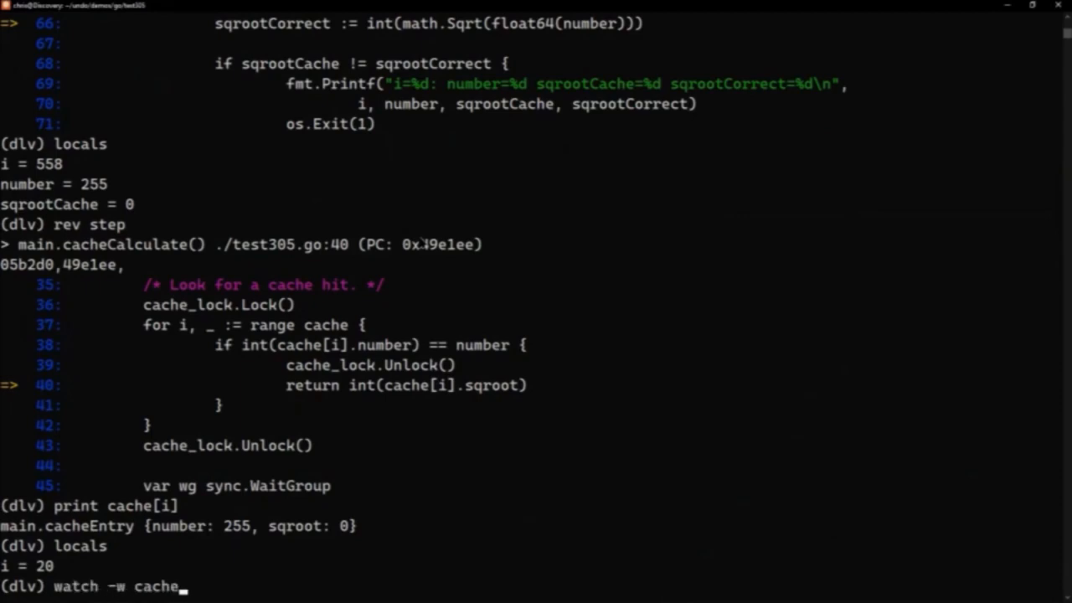
- Set a write watchpoint on cache[20] and reverse-continue until it hits in updateCache
{"action": "type", "text": "[20]"}
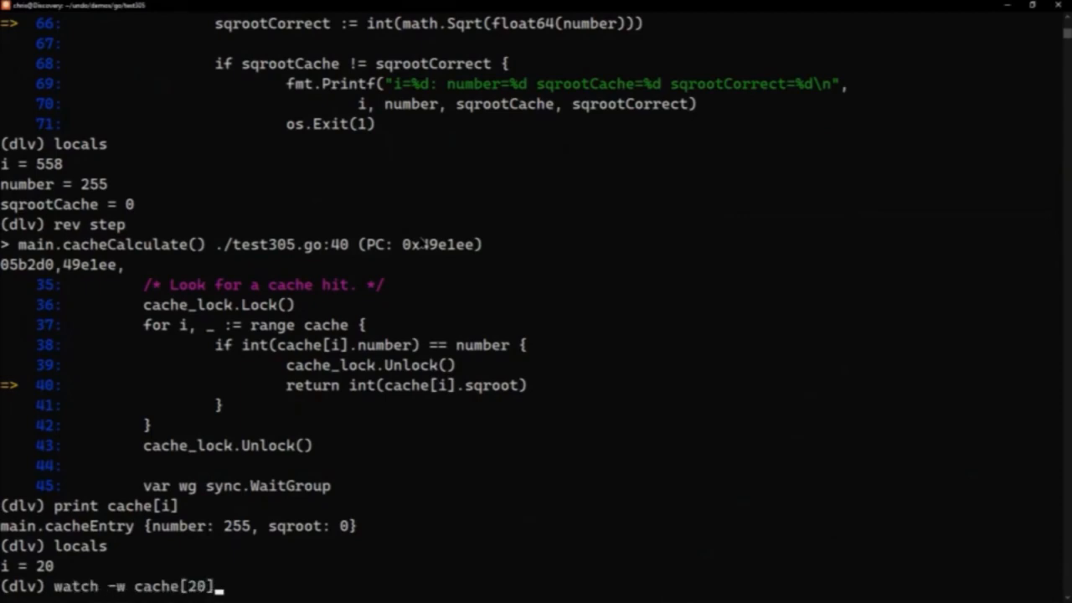
{"action": "key", "text": "enter"}
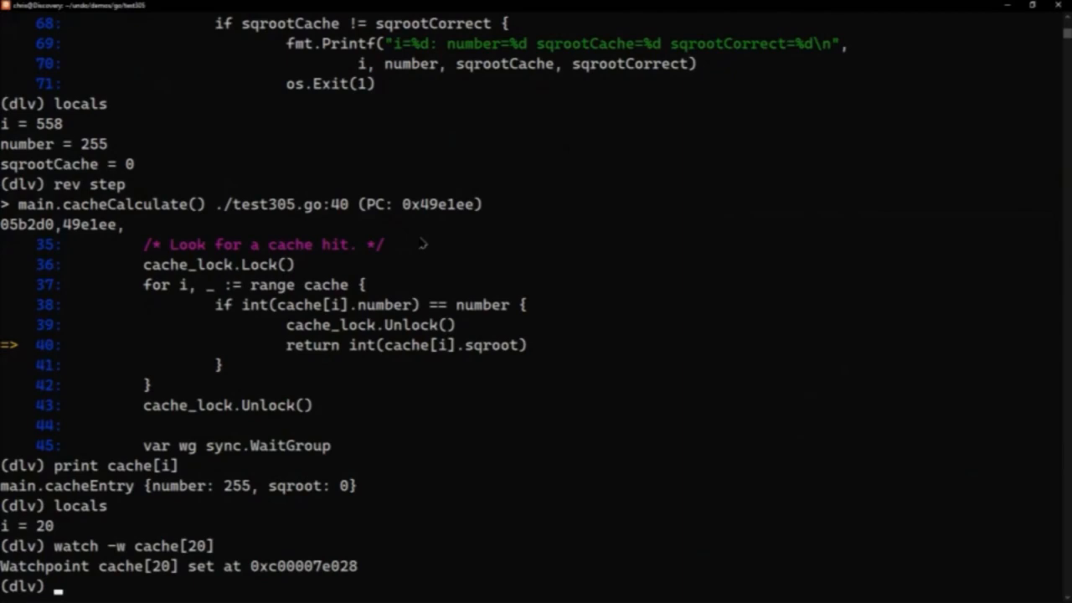
{"action": "type", "text": "rev"}
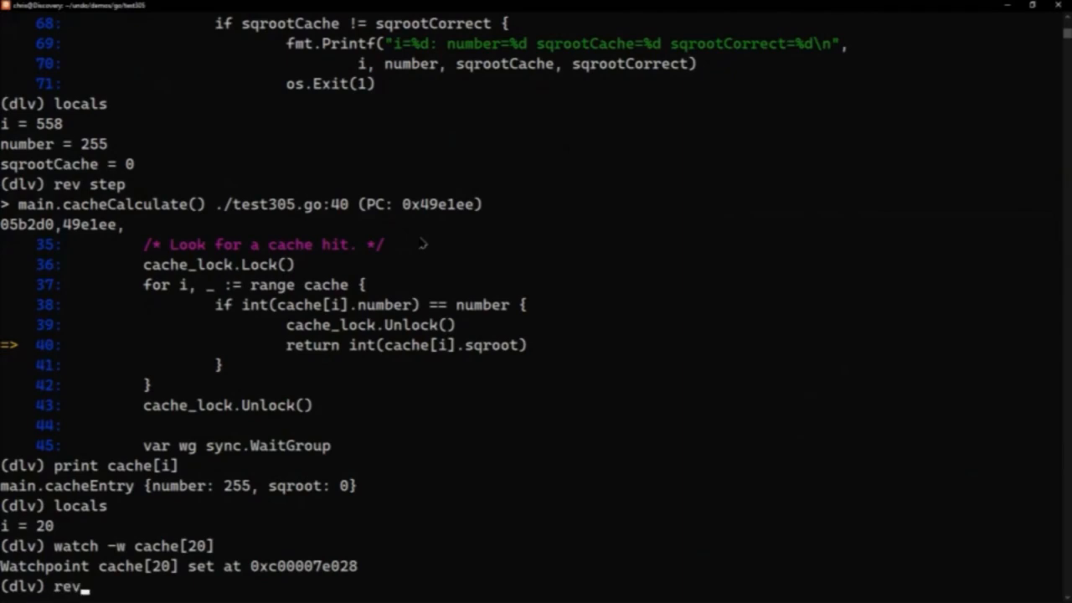
{"action": "type", "text": "continue"}
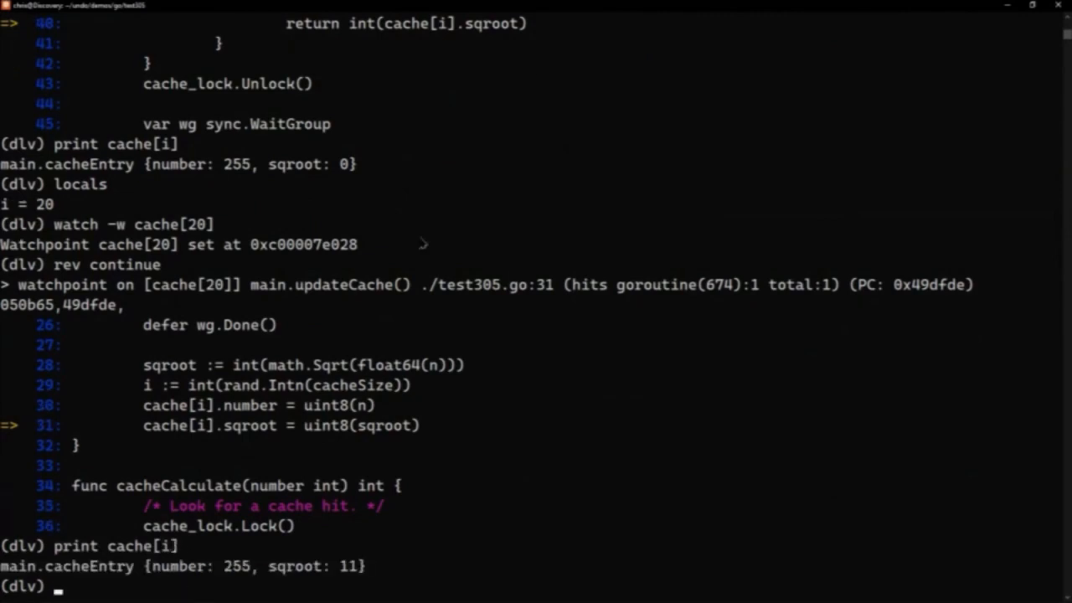
{"action": "type", "text": "ne"}
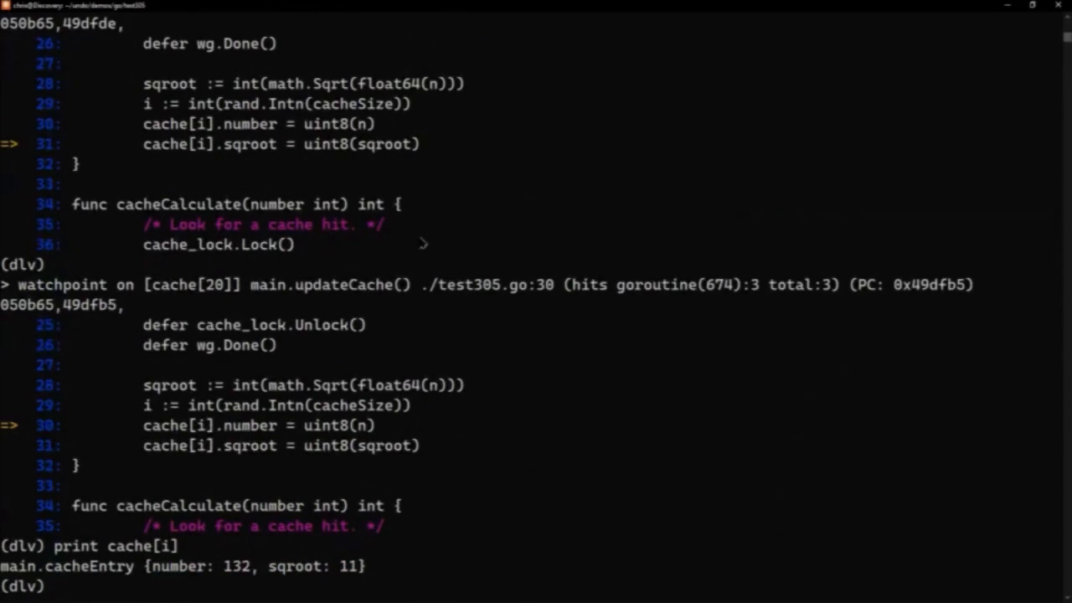
{"action": "type", "text": "locals"}
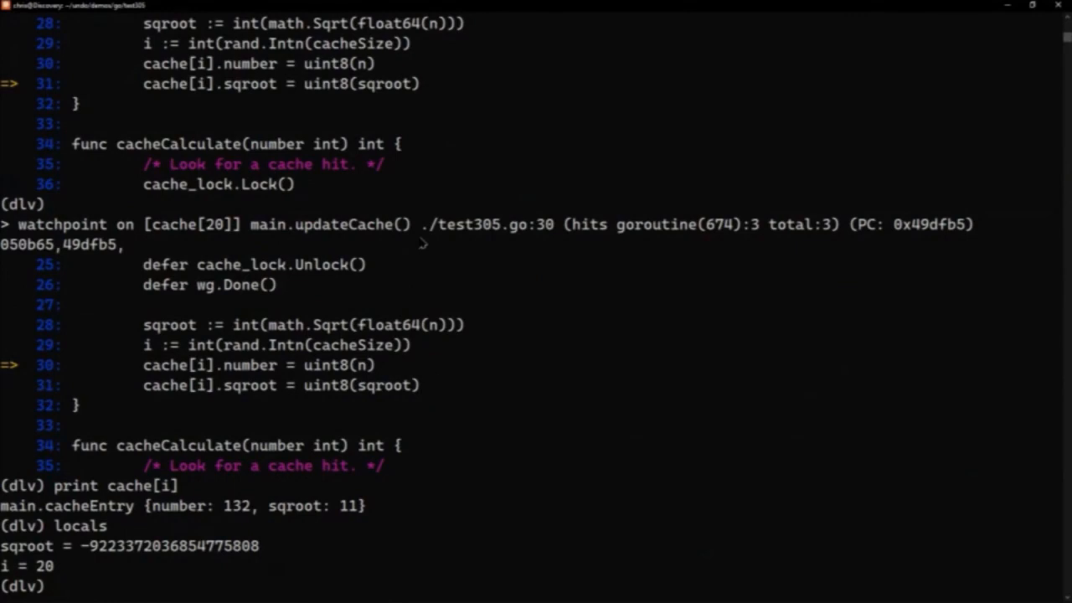
- Reverse-next back to updateCache line 28 and show its argument n = -1
{"action": "type", "text": "rev next"}
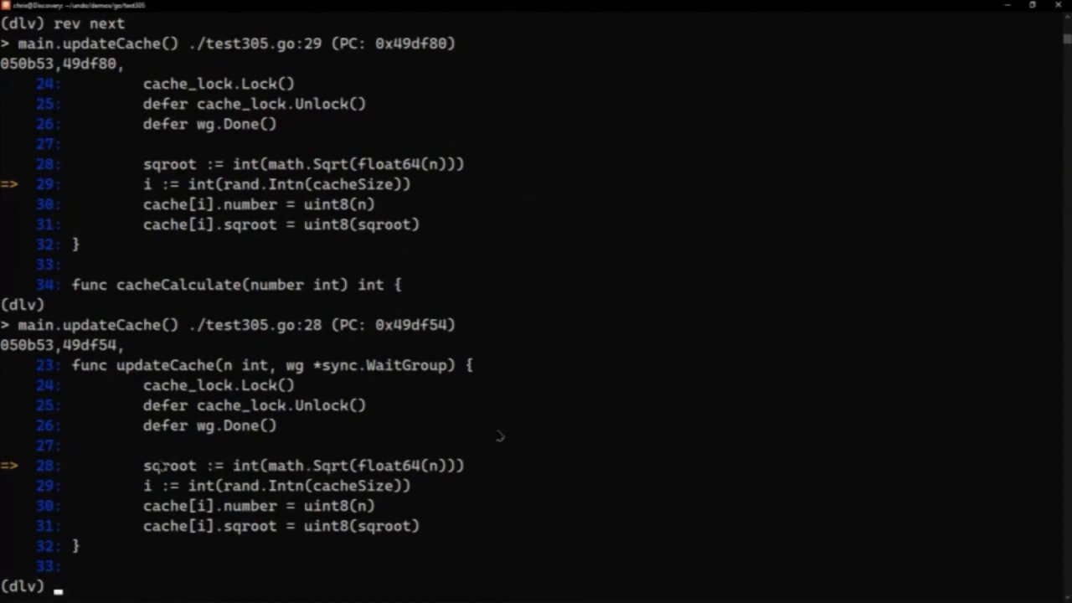
{"action": "type", "text": "args"}
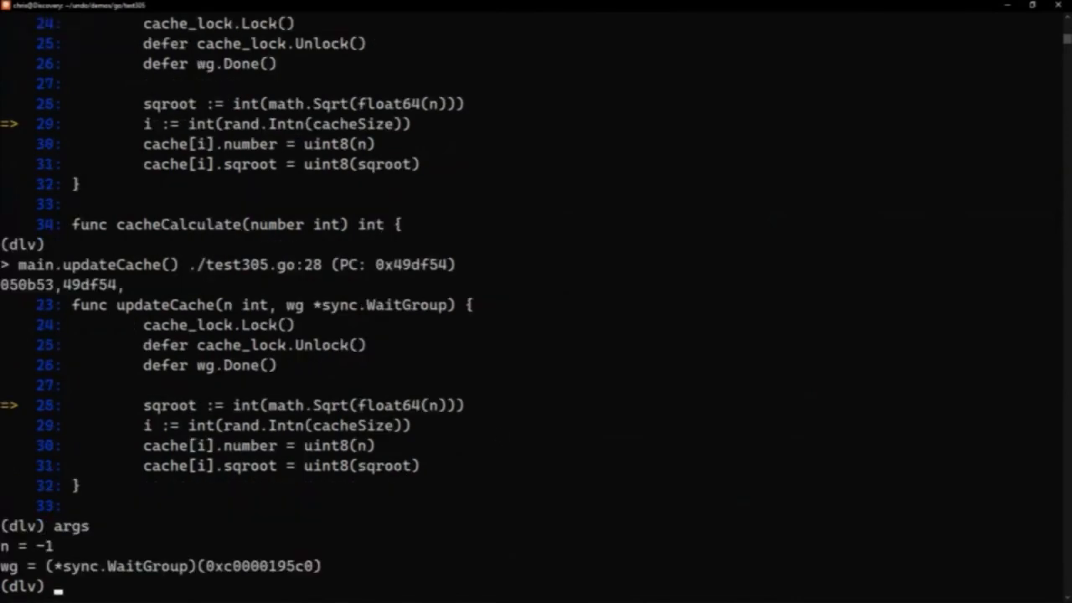
{"action": "mouse_move", "coordinate": [499, 436]}
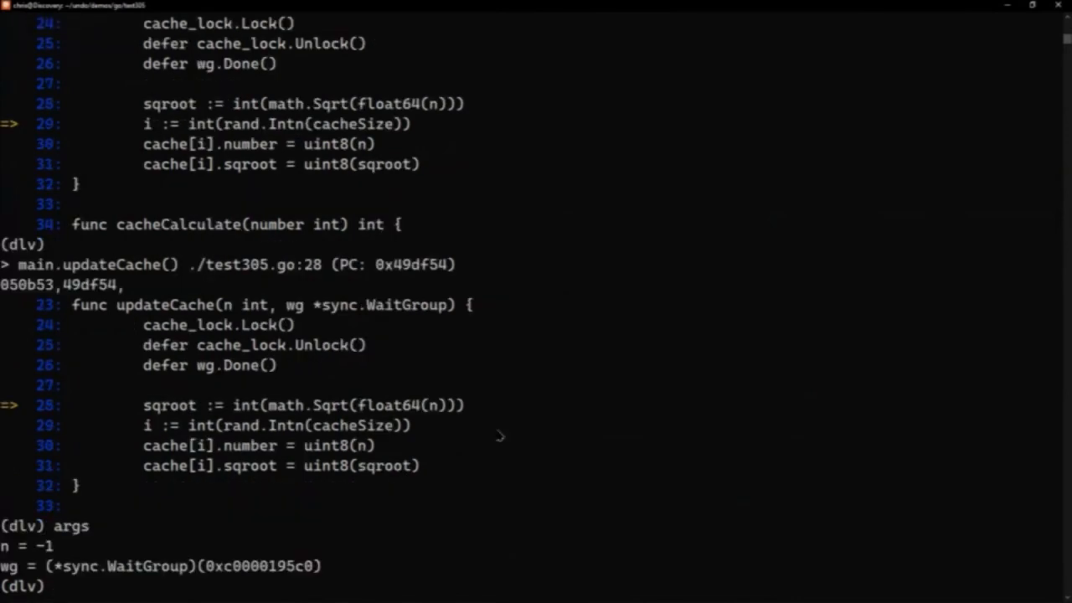
{"action": "mouse_move", "coordinate": [495, 435]}
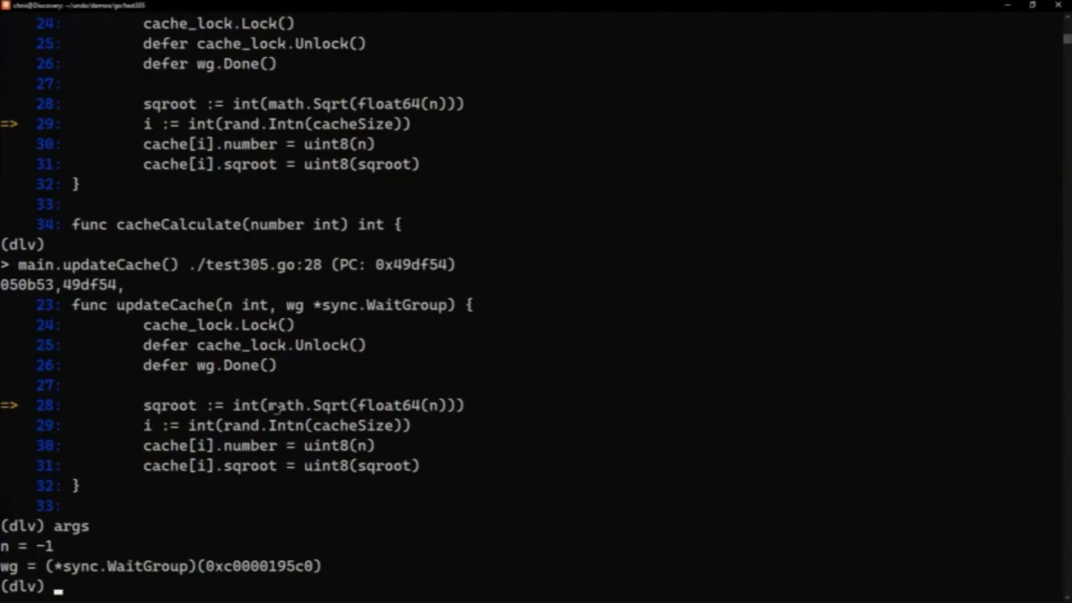
{"action": "mouse_move", "coordinate": [260, 407]}
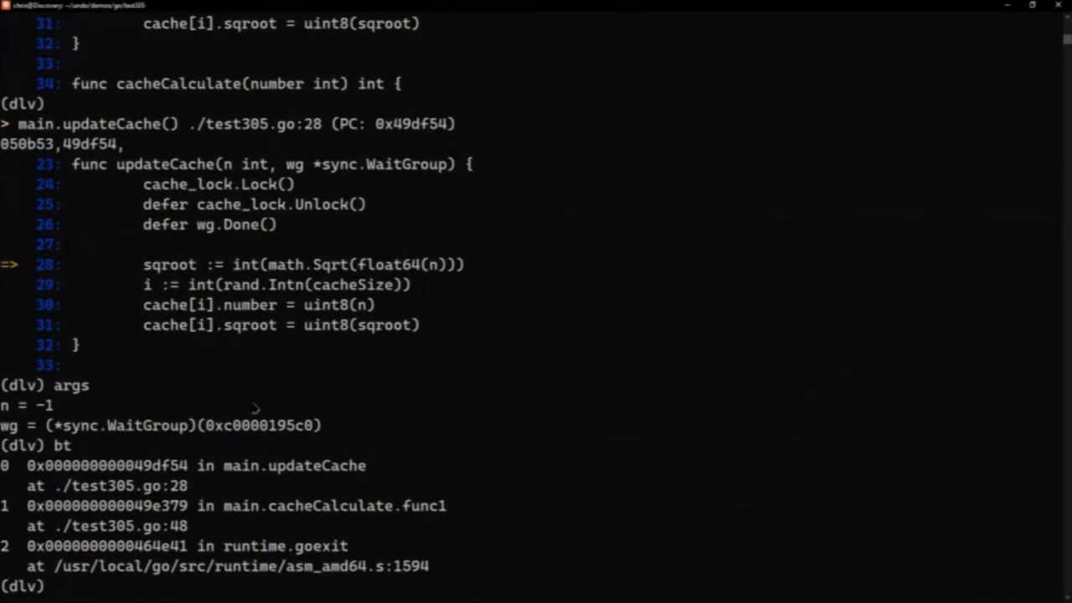
- Reverse-stepout to cacheCalculate.func1 at line 48 and show that it has no locals
{"action": "type", "text": "rev steou"}
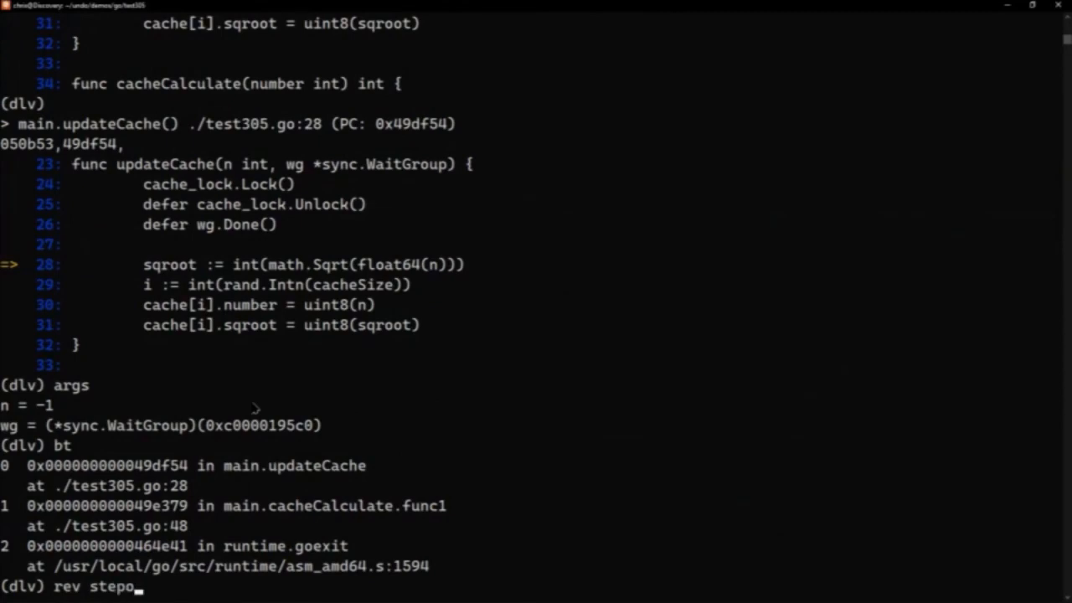
{"action": "type", "text": "ut"}
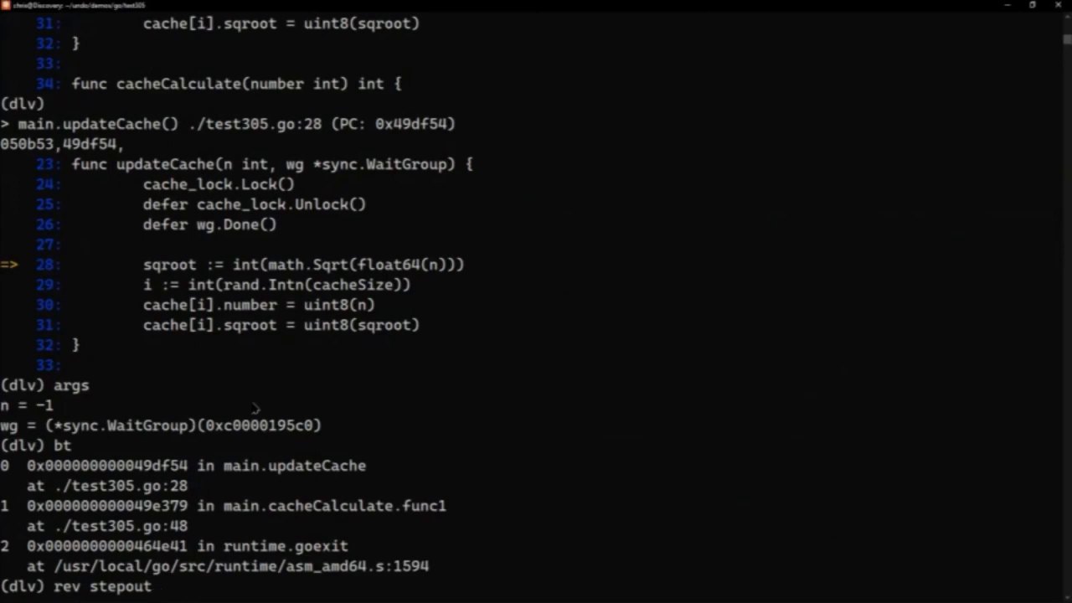
{"action": "key", "text": "Return"}
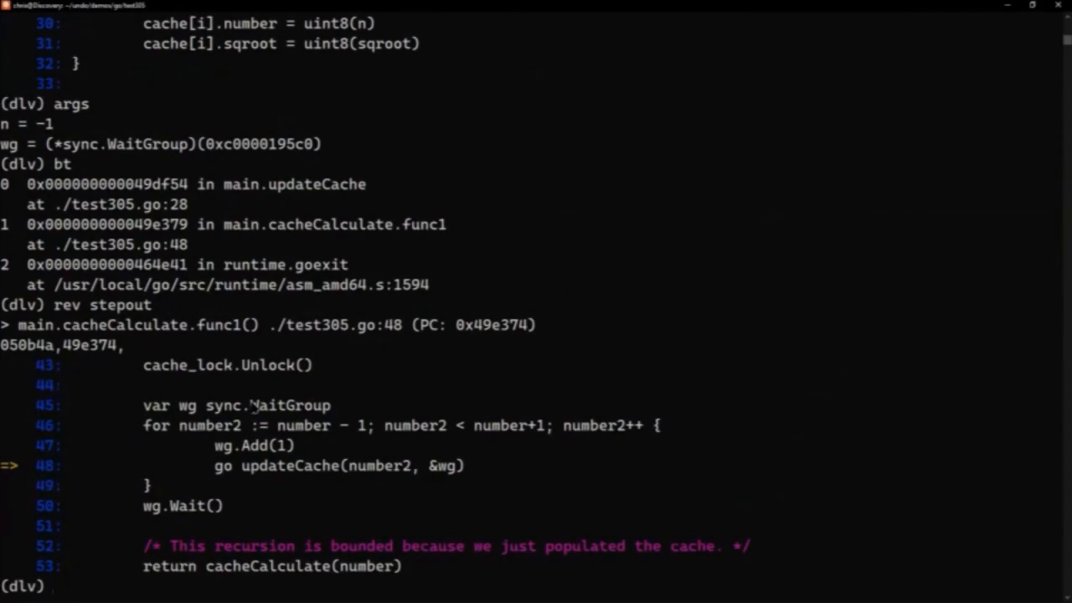
{"action": "type", "text": "locals"}
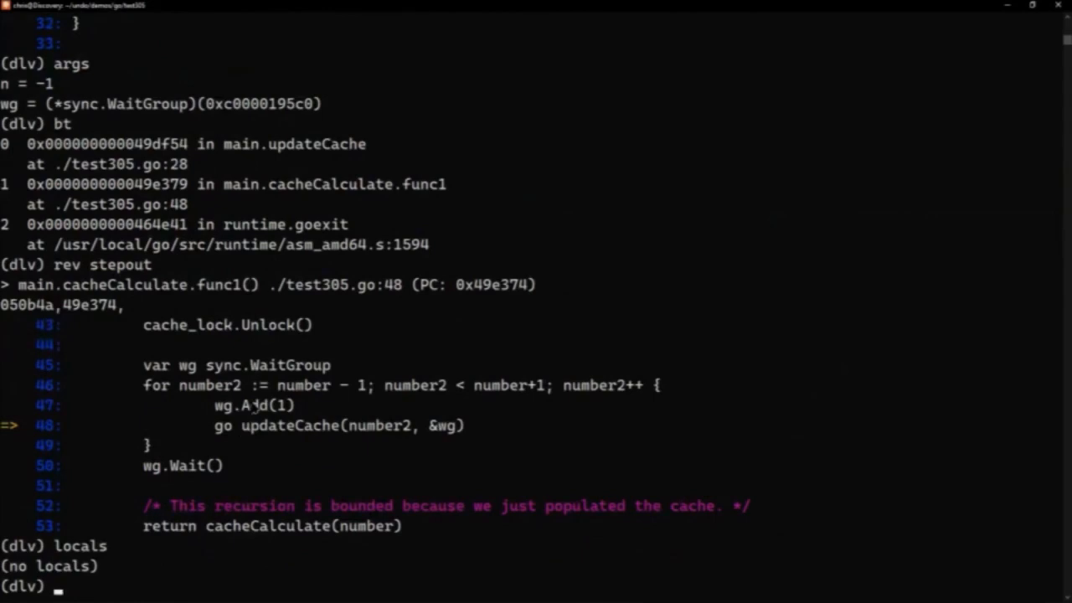
- List the six goroutines, with current goroutine 674 at line 48 in cacheCalculate.func1
{"action": "type", "text": "grs"}
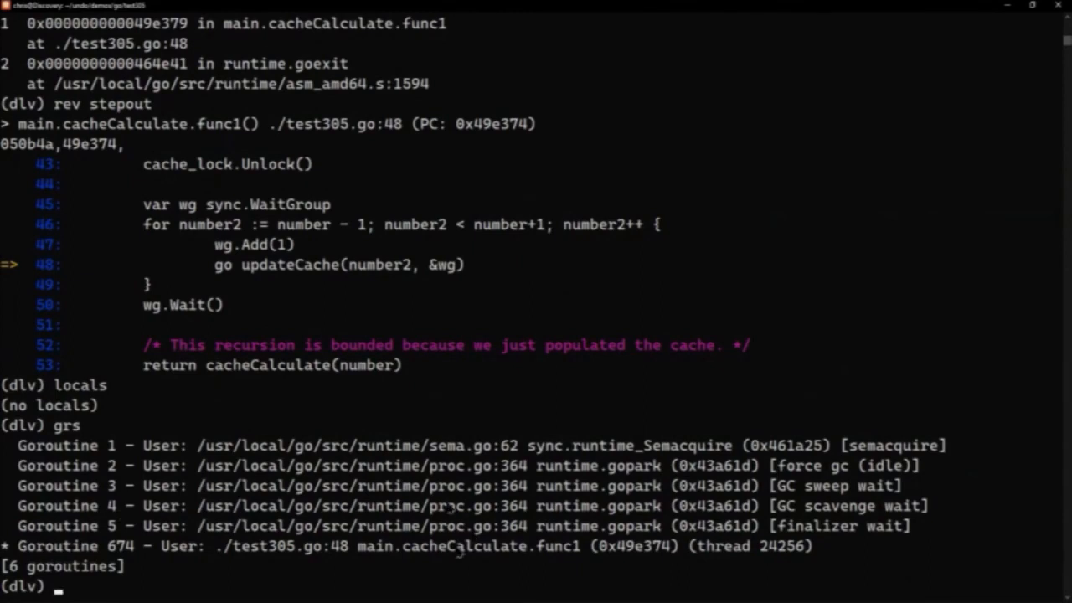
{"action": "mouse_move", "coordinate": [345, 506]}
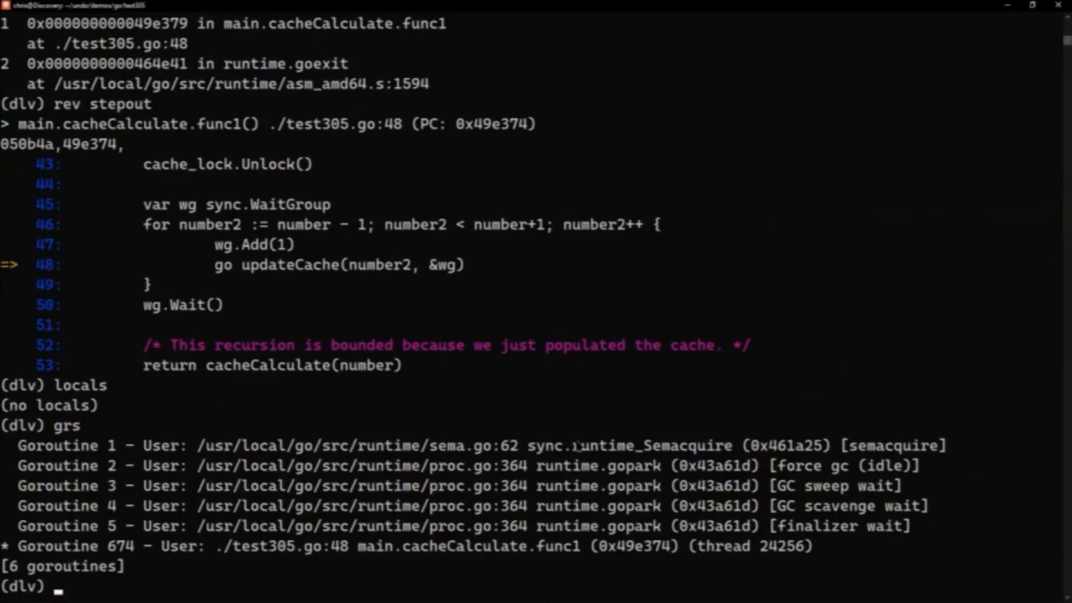
- Add breakpoint 4 at test305.go line 48 with condition number2==-1
{"action": "type", "text": "break"}
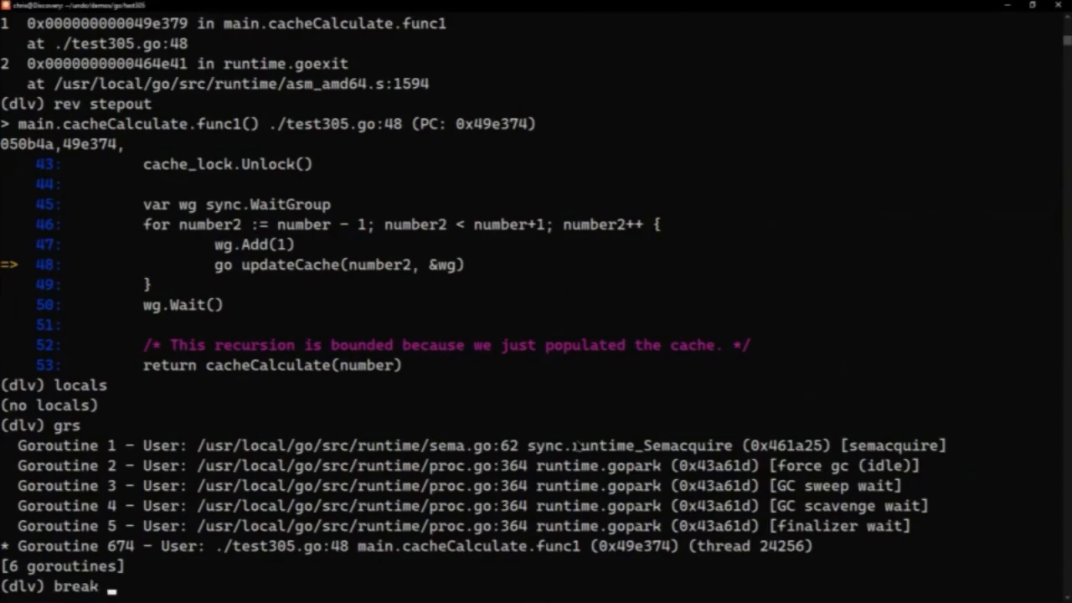
{"action": "type", "text": "48"}
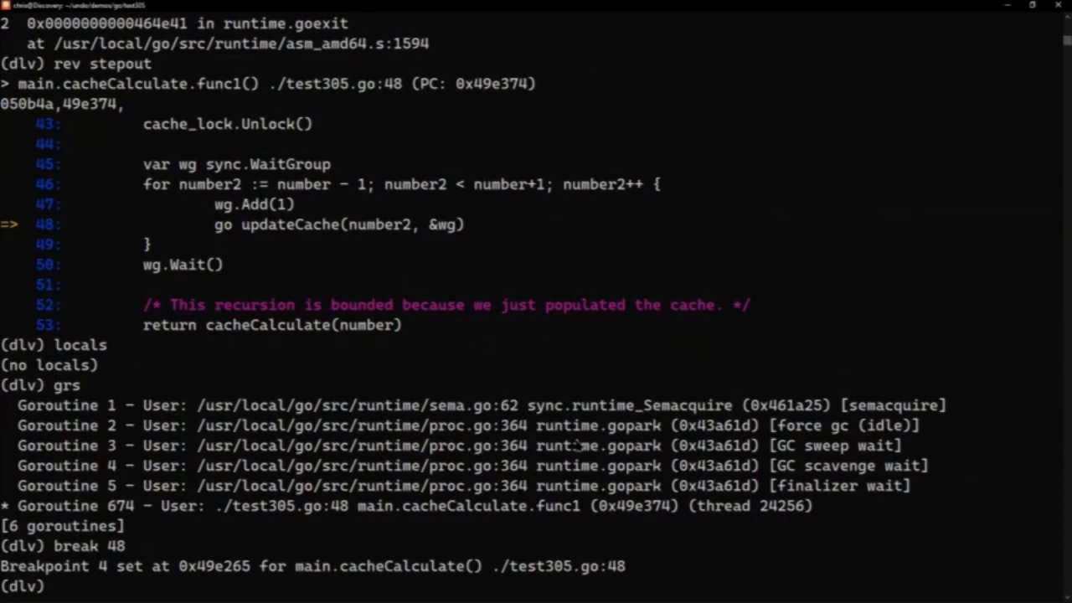
{"action": "type", "text": "cond 4"}
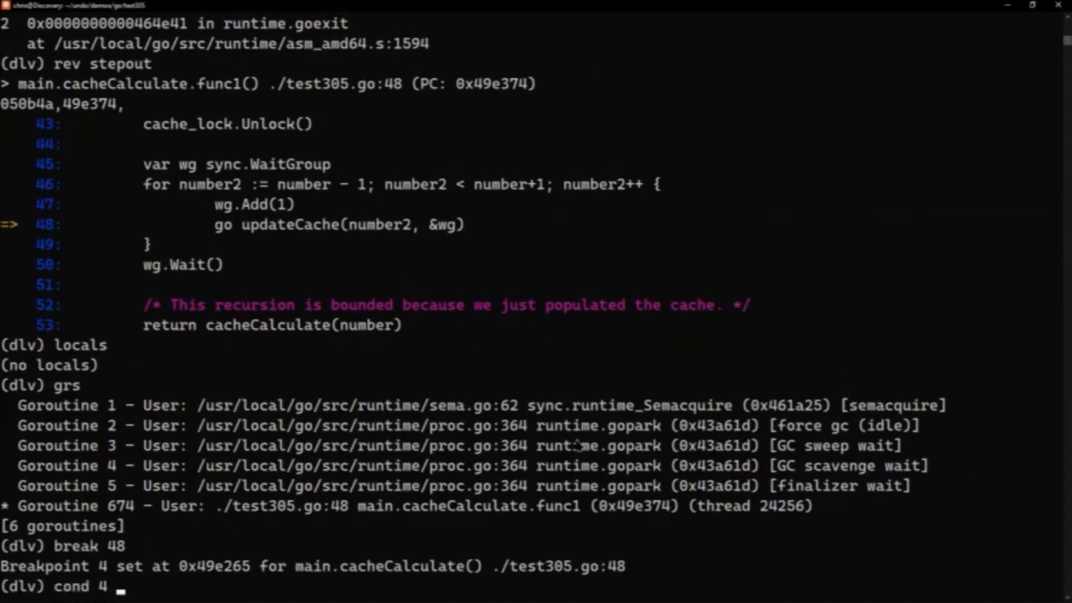
{"action": "type", "text": "number2"}
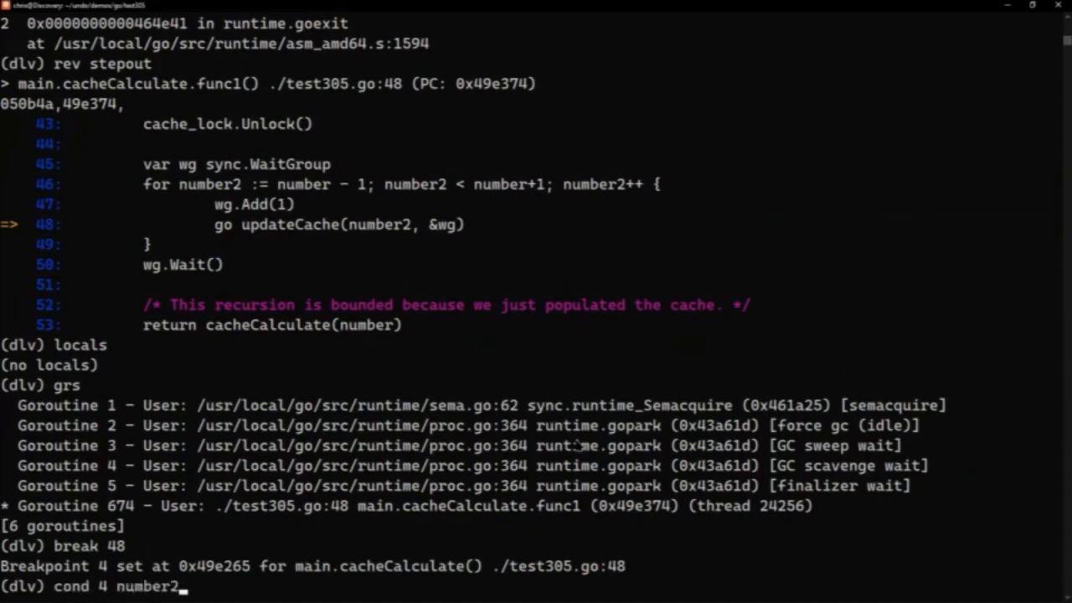
{"action": "type", "text": "==-1"}
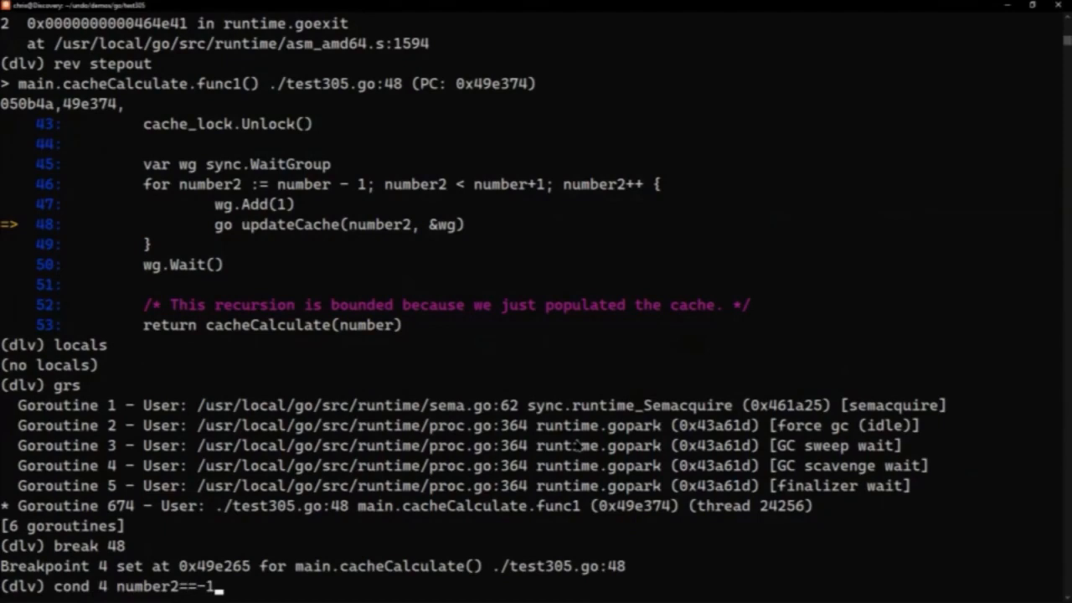
{"action": "key", "text": "Return"}
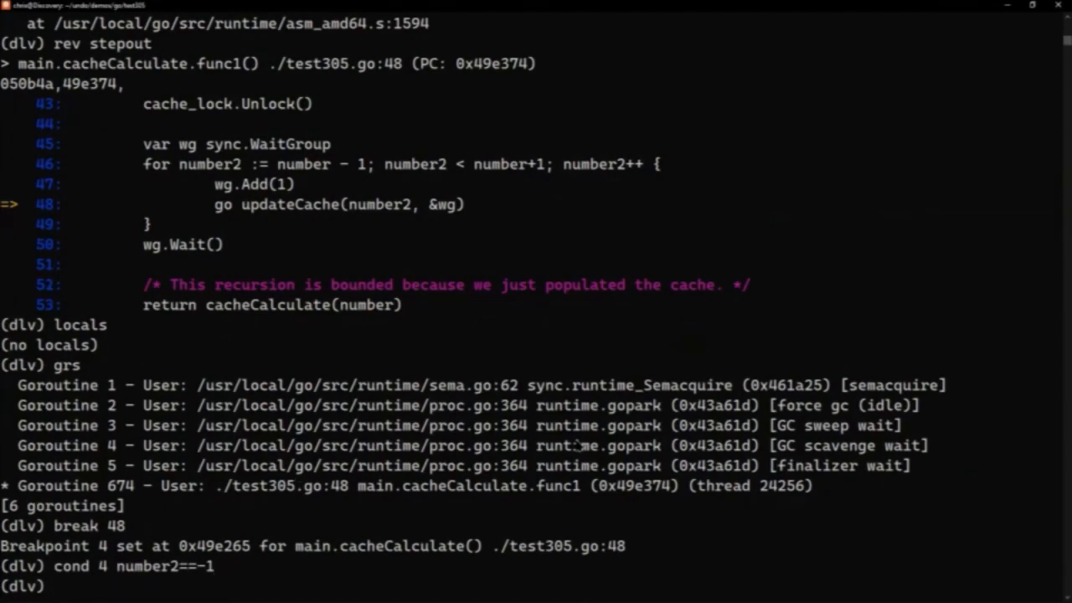
- Reverse-continue until breakpoint 4 is hit inside main.cacheCalculate
{"action": "type", "text": "rev continue"}
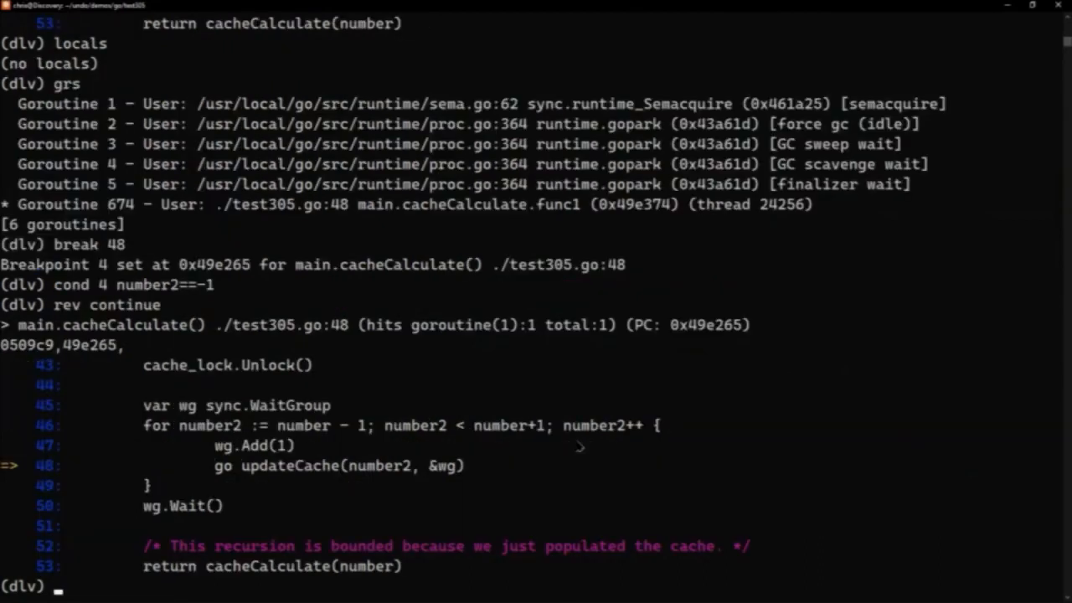
- Inspect goroutines, locals (number2 = -1) and args (number = 0), then list the source
{"action": "type", "text": "grs"}
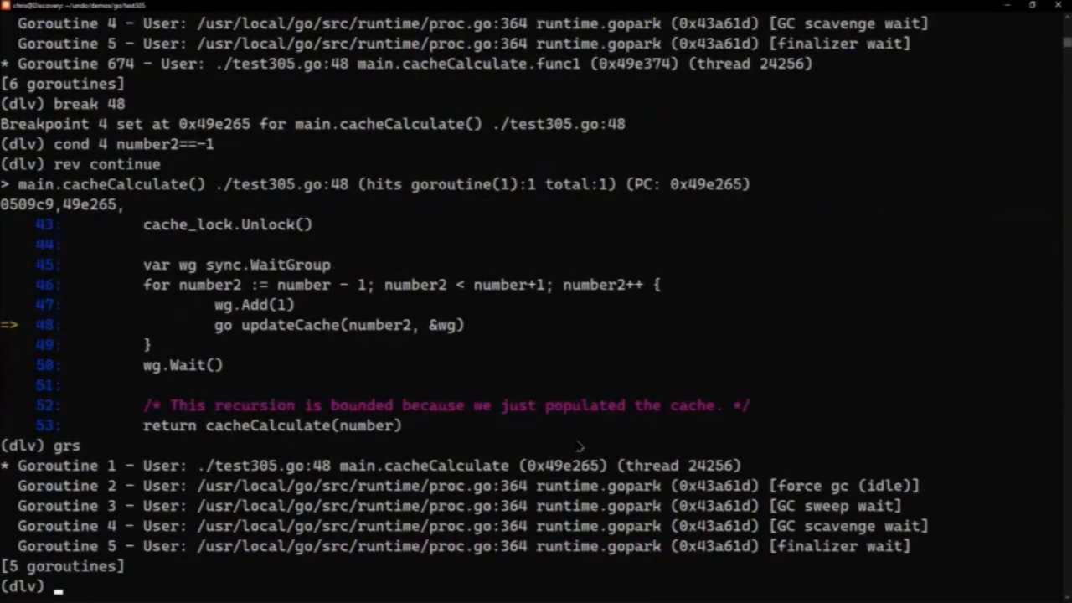
{"action": "mouse_move", "coordinate": [519, 456]}
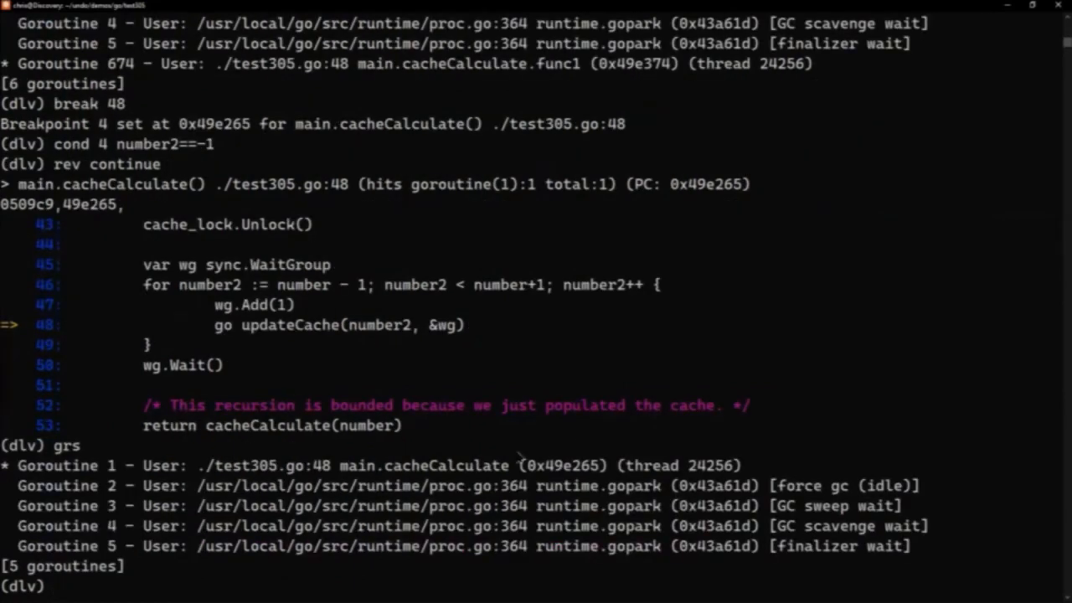
{"action": "type", "text": "locals"}
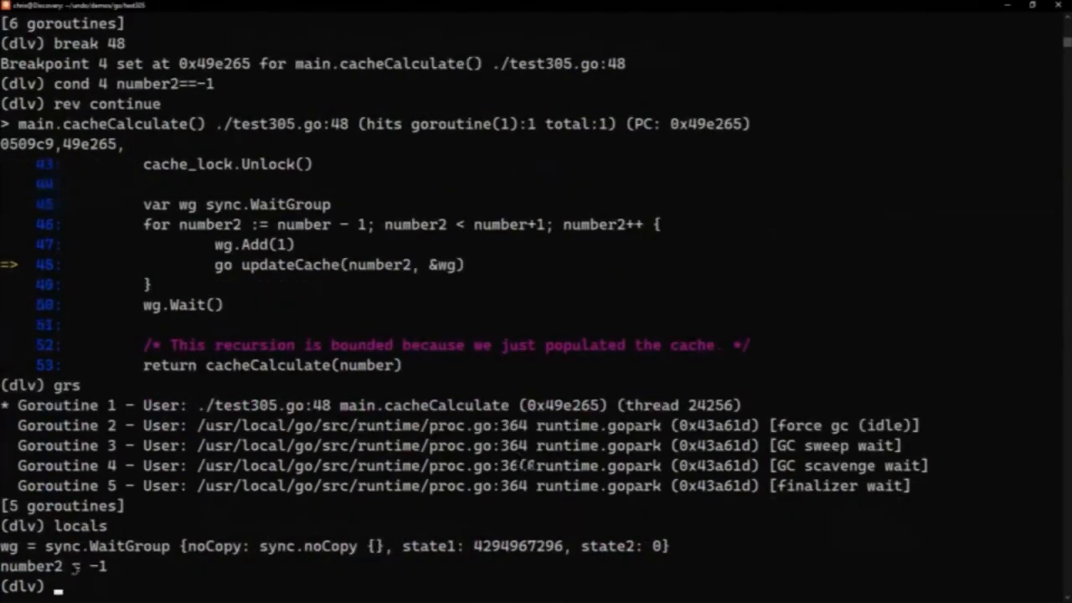
{"action": "type", "text": "args"}
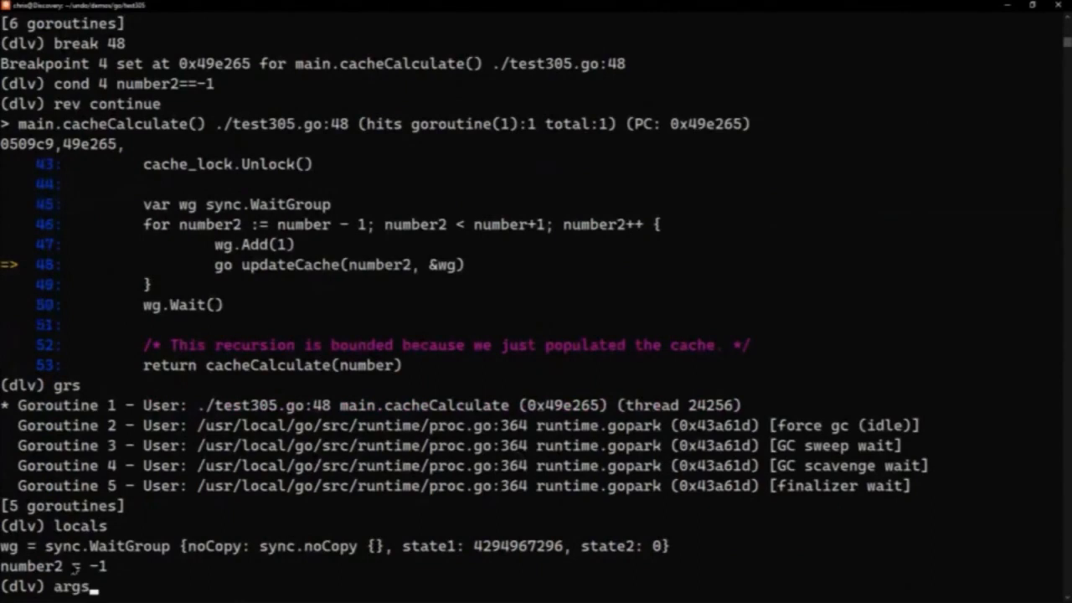
{"action": "key", "text": "Return"}
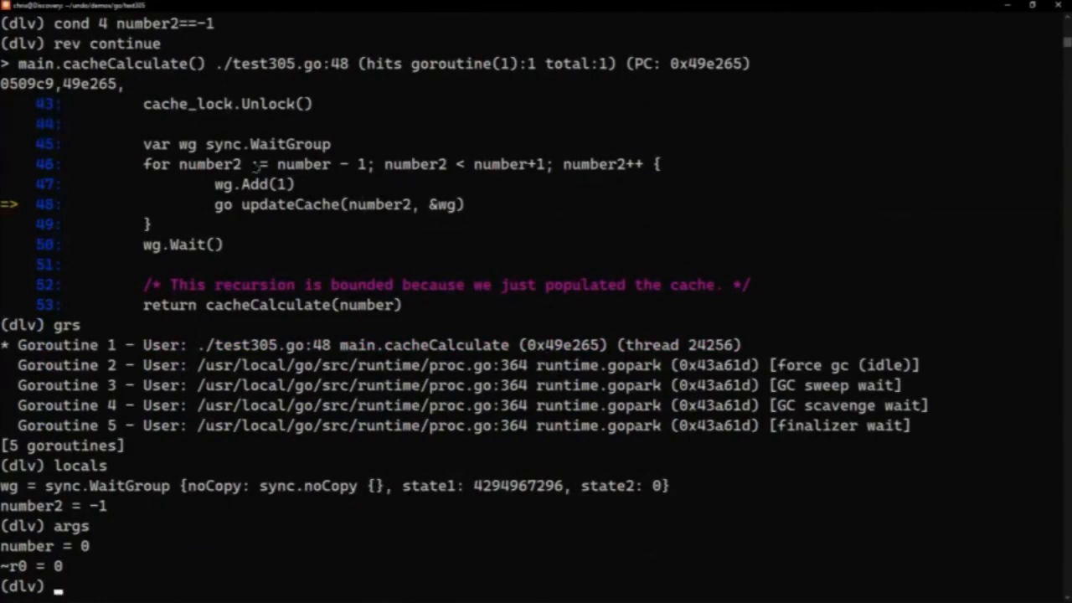
{"action": "type", "text": "list"}
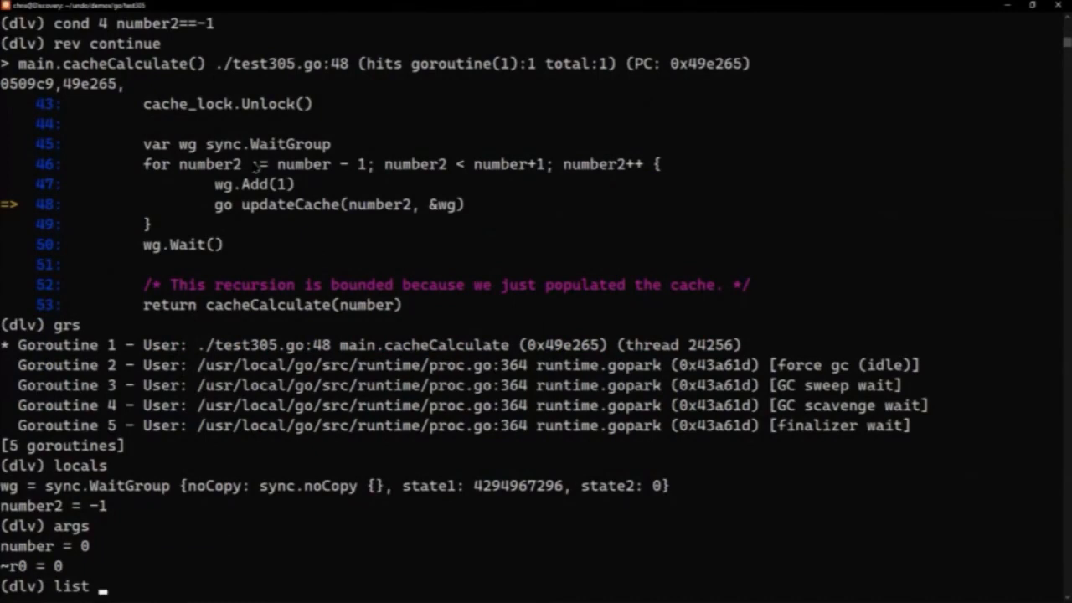
- List main.cacheCalculate from line 34 and lines 40–50 around line 45
{"action": "type", "text": "c"}
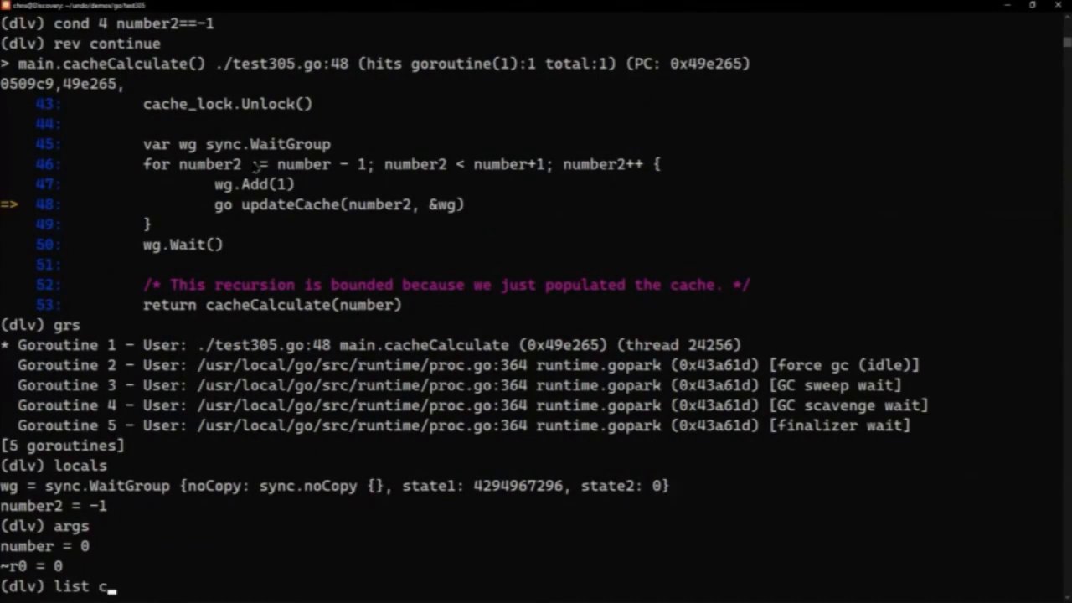
{"action": "type", "text": "ache_ca"}
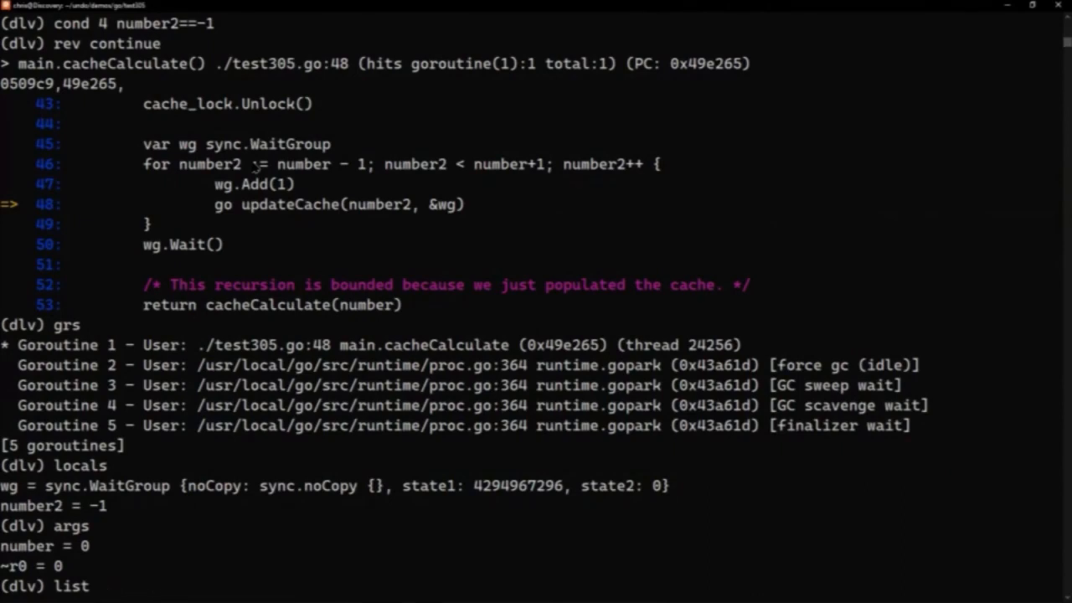
{"action": "type", "text": "main.cacheCal"}
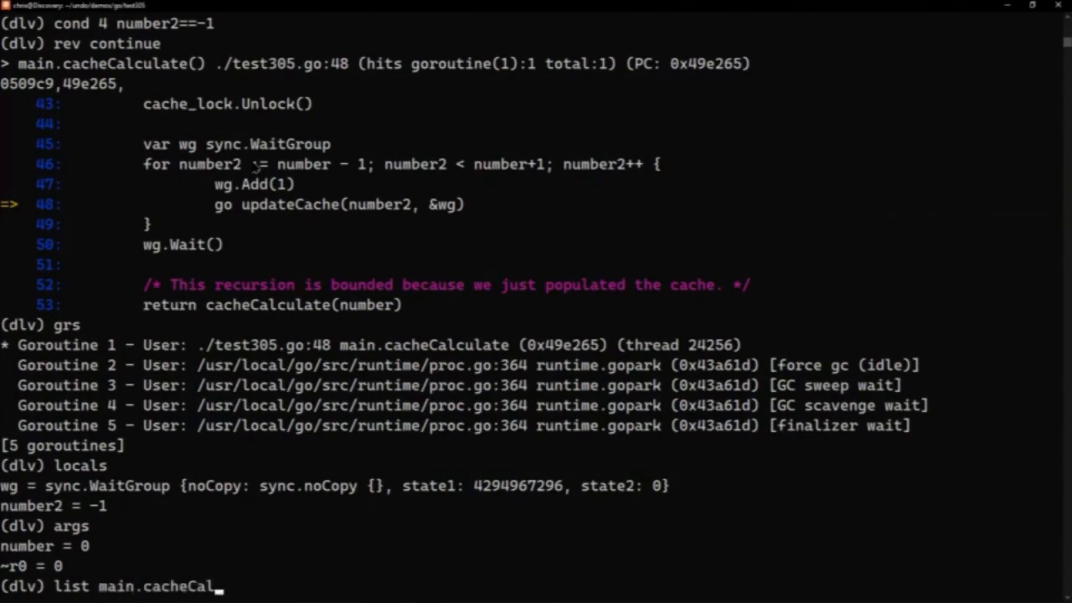
{"action": "type", "text": "culate"}
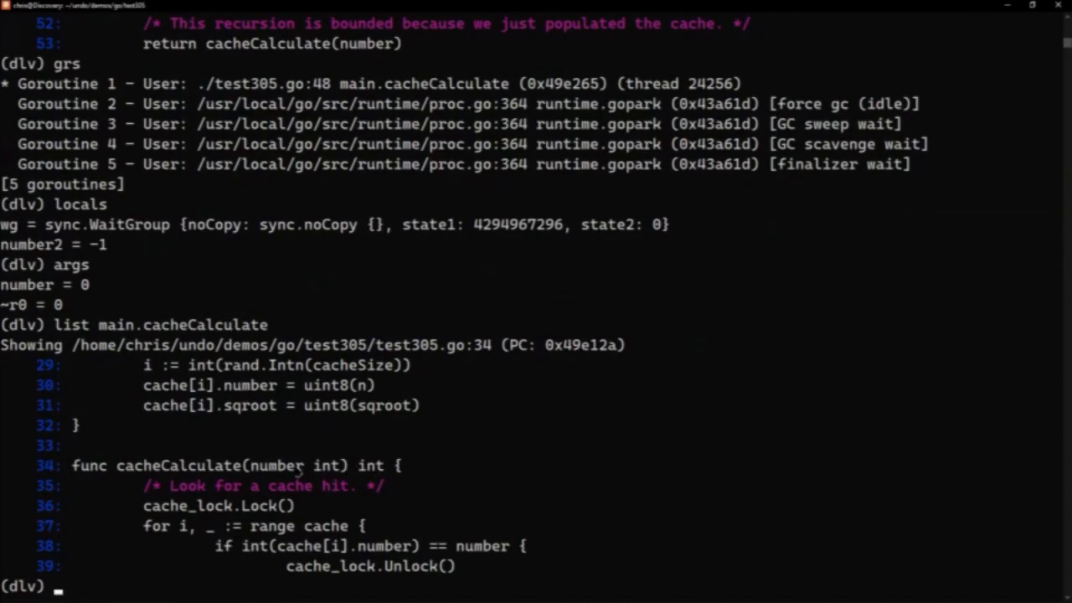
{"action": "type", "text": "list 45"}
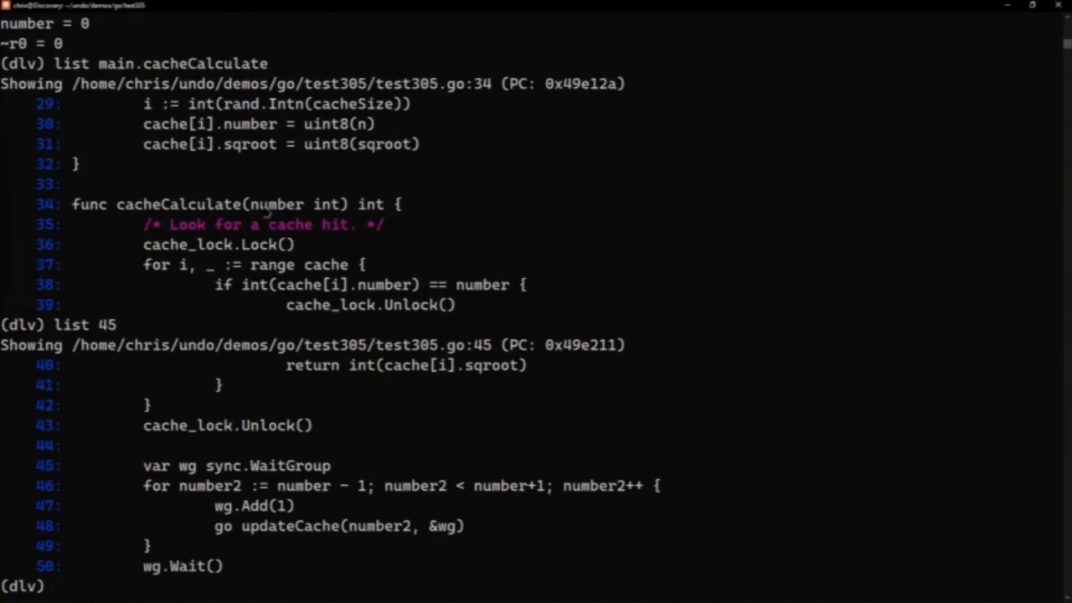
{"action": "mouse_move", "coordinate": [325, 325]}
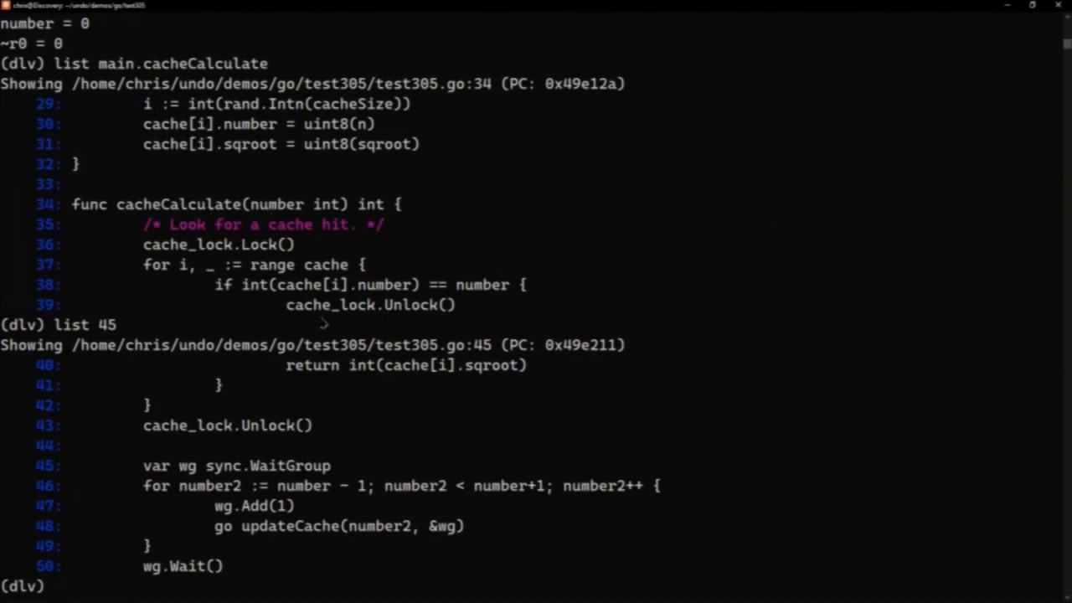
{"action": "mouse_move", "coordinate": [272, 360]}
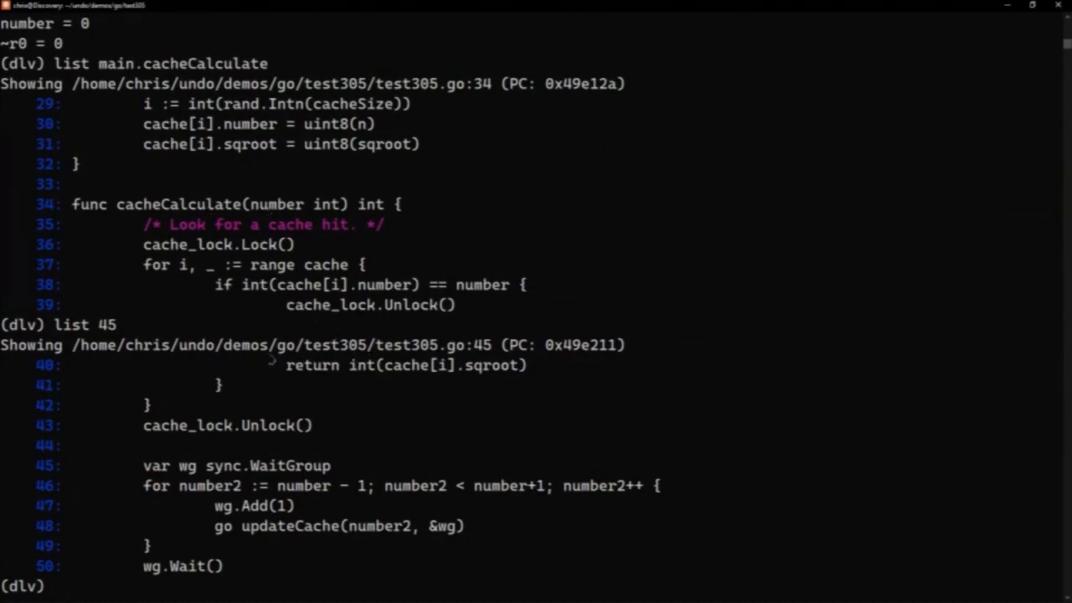